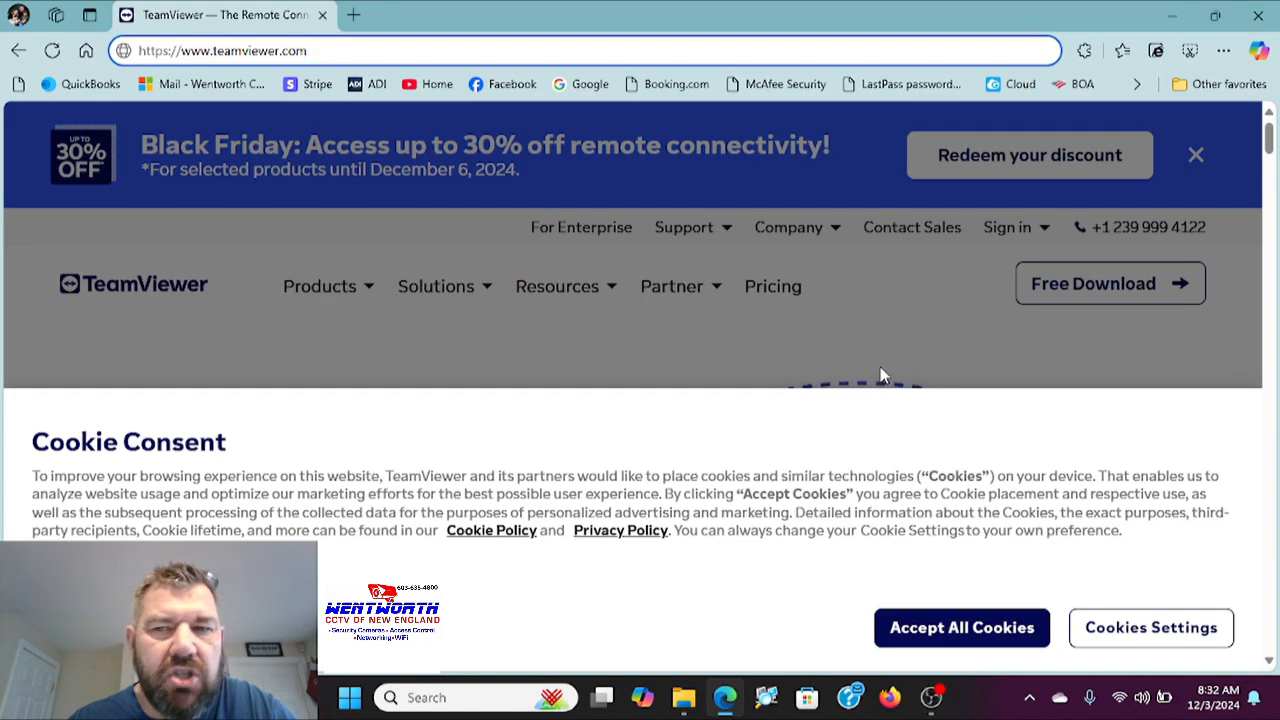
Go to teamviewer.com in Edge and accept all cookies on the consent banner.
left_click(300, 50)
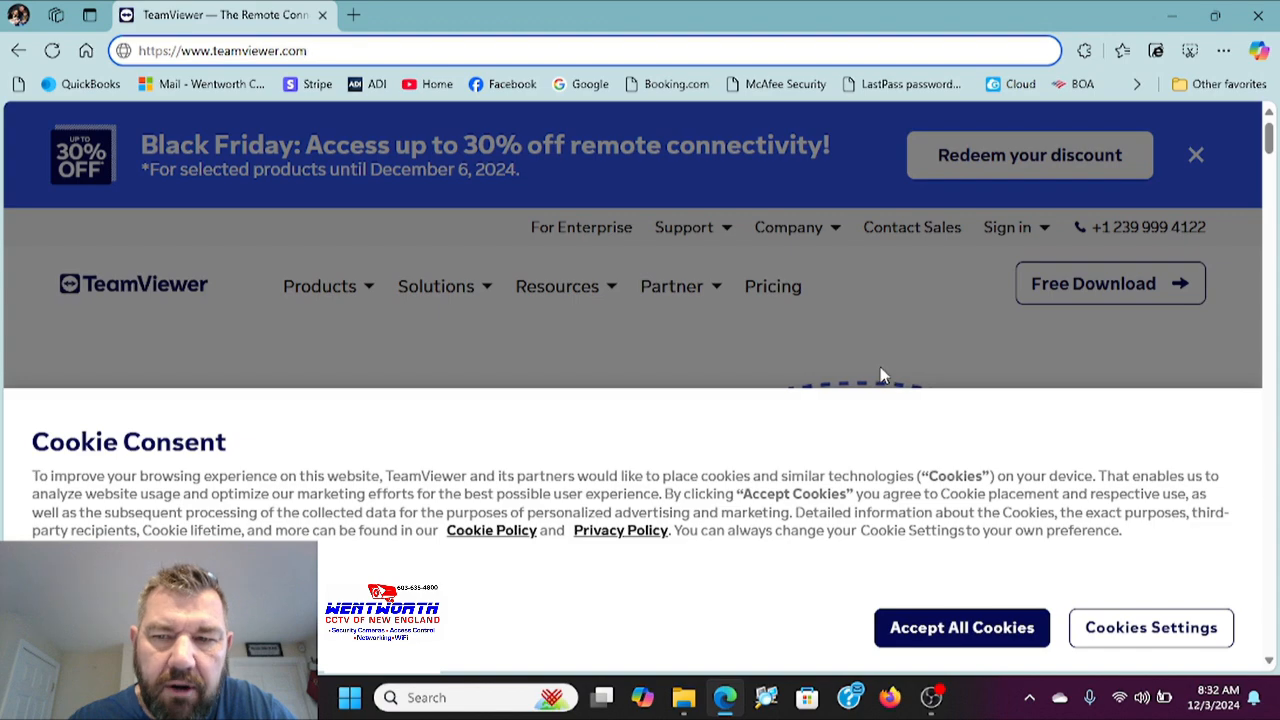
left_click(300, 50)
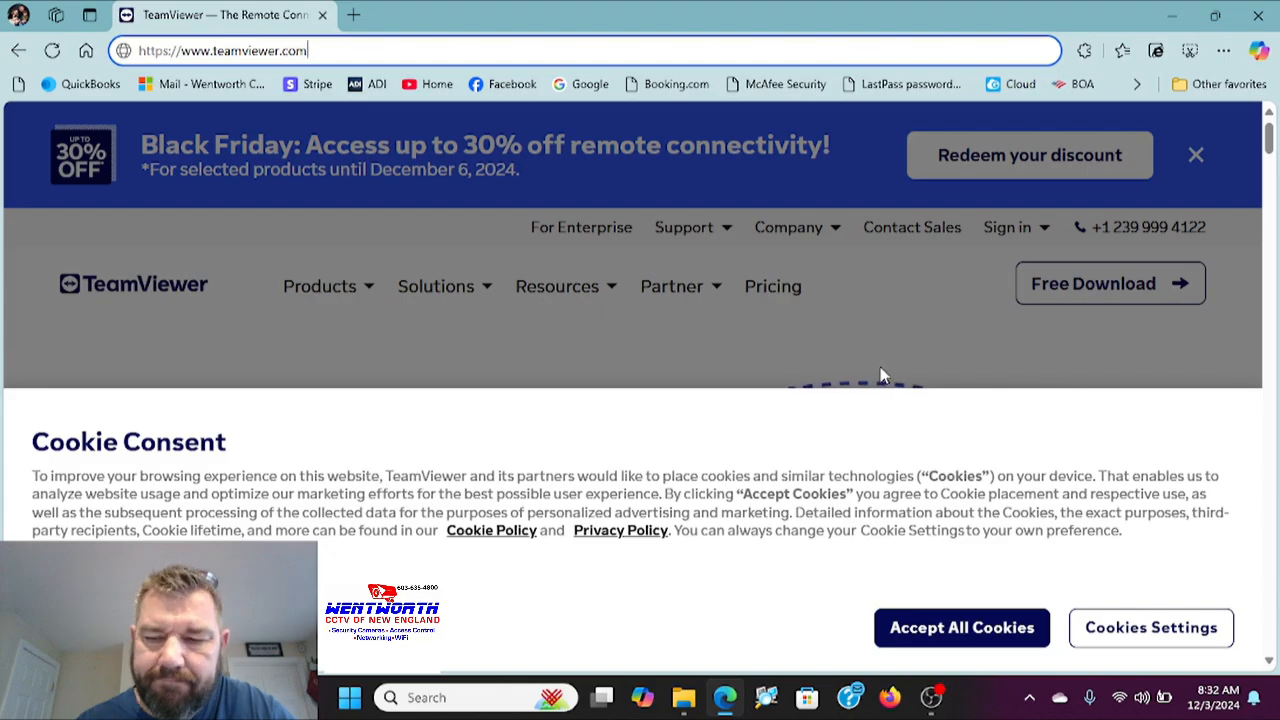
left_click(960, 628)
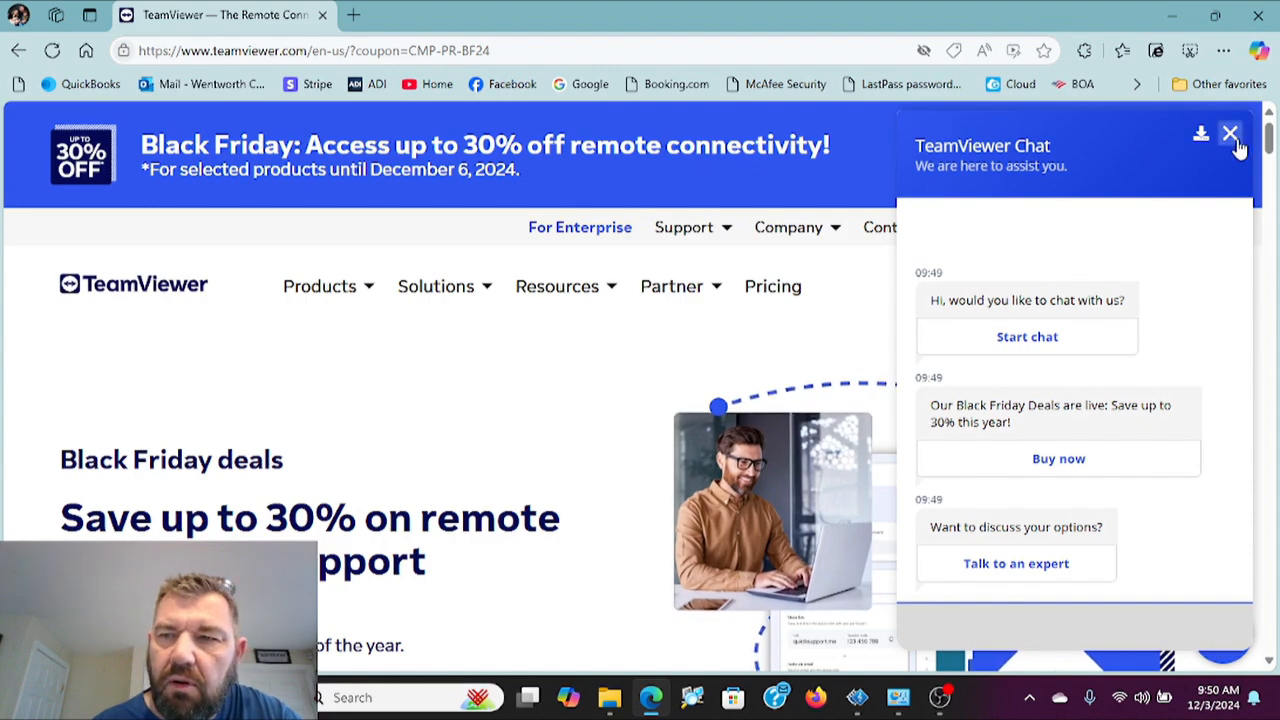
Close the TeamViewer chat popup so the Black Friday deals page is fully visible.
left_click(1230, 132)
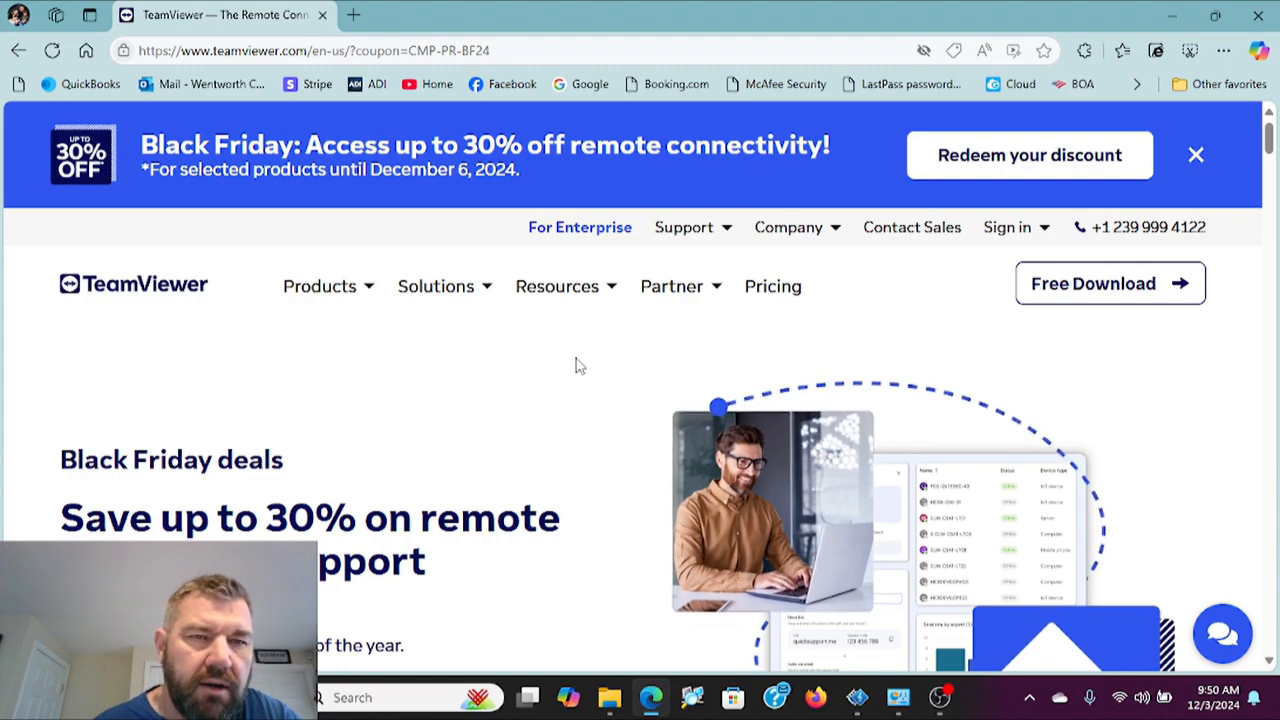
mouse_move(940, 312)
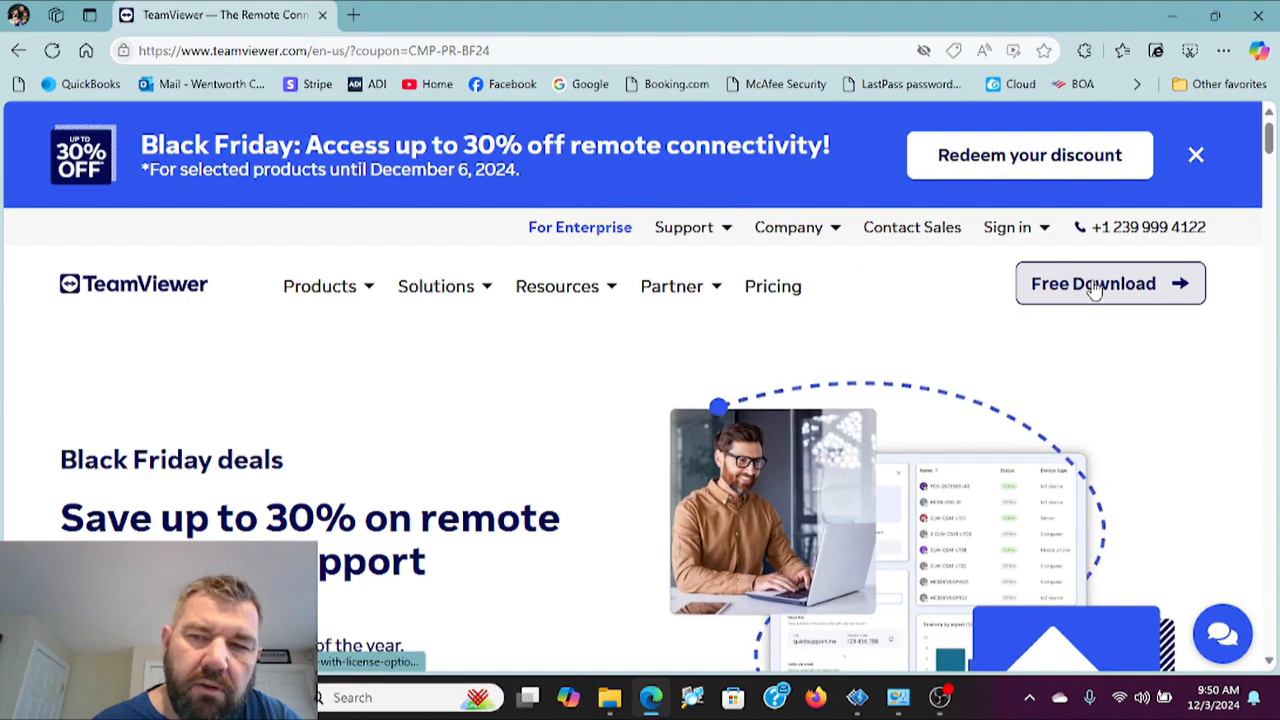
Go to Free Download and review the Free, Remote Access and Business plan comparison.
left_click(1092, 284)
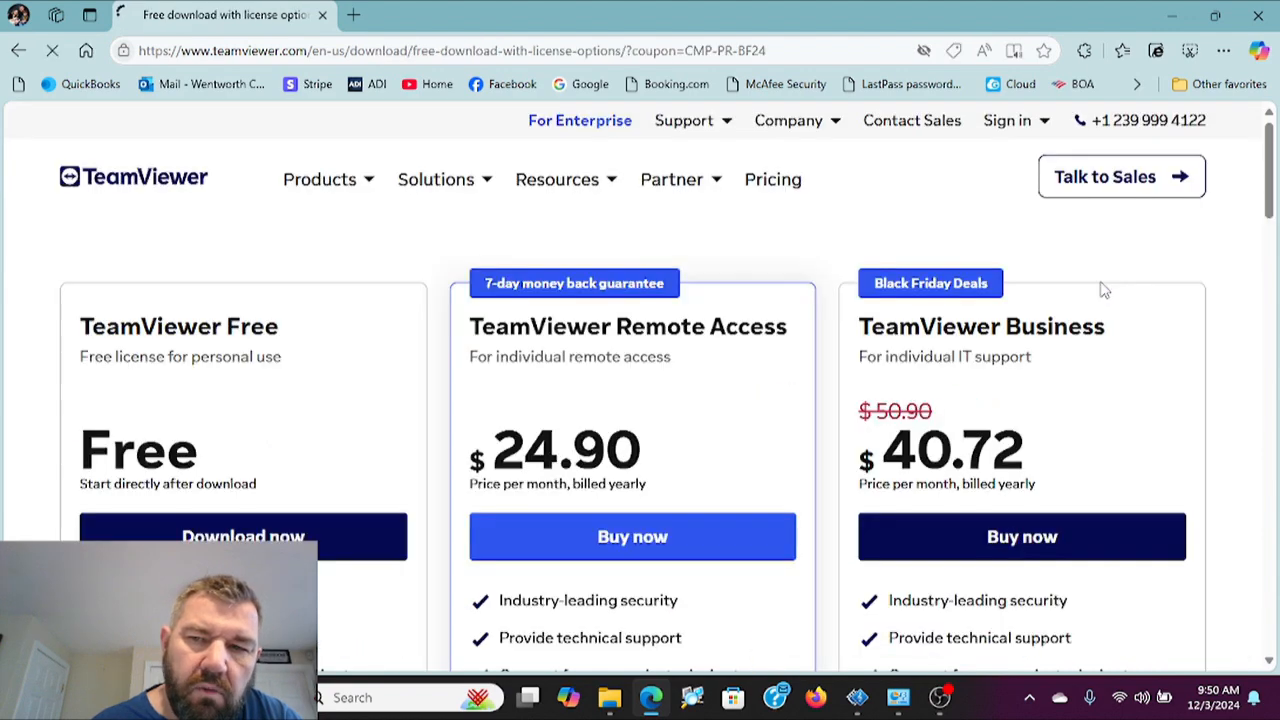
scroll("down", 3)
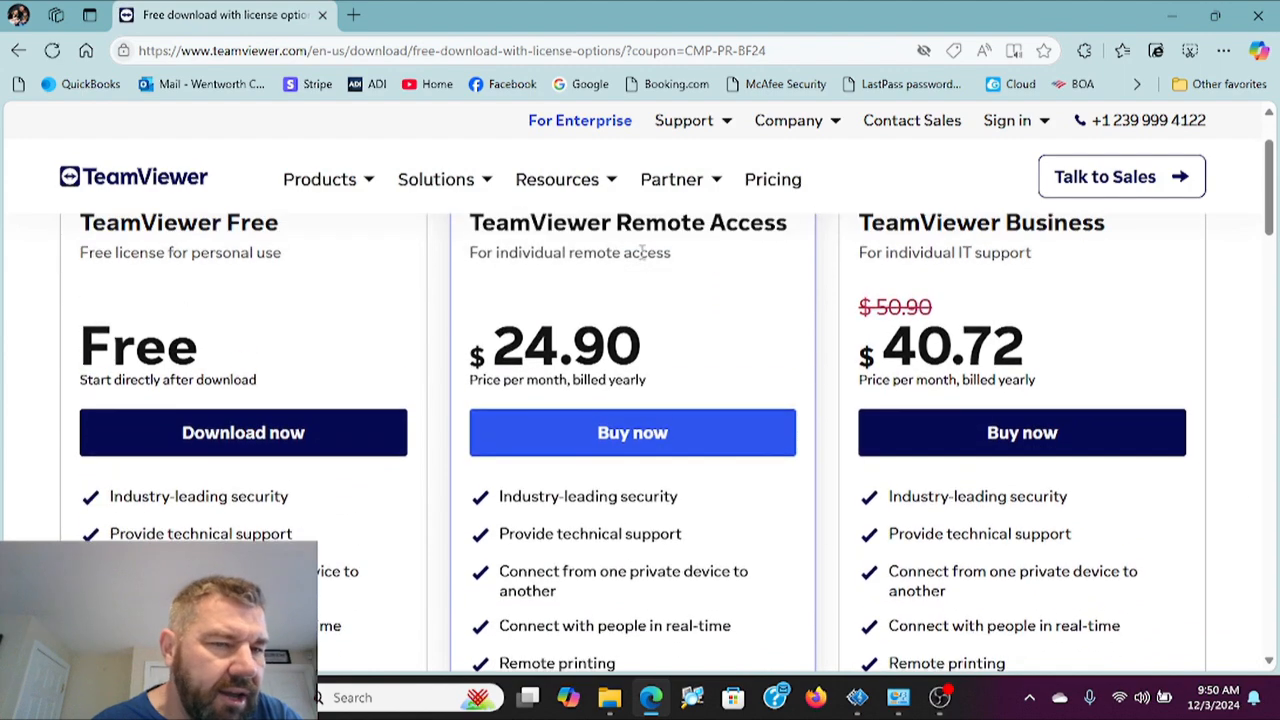
mouse_move(348, 280)
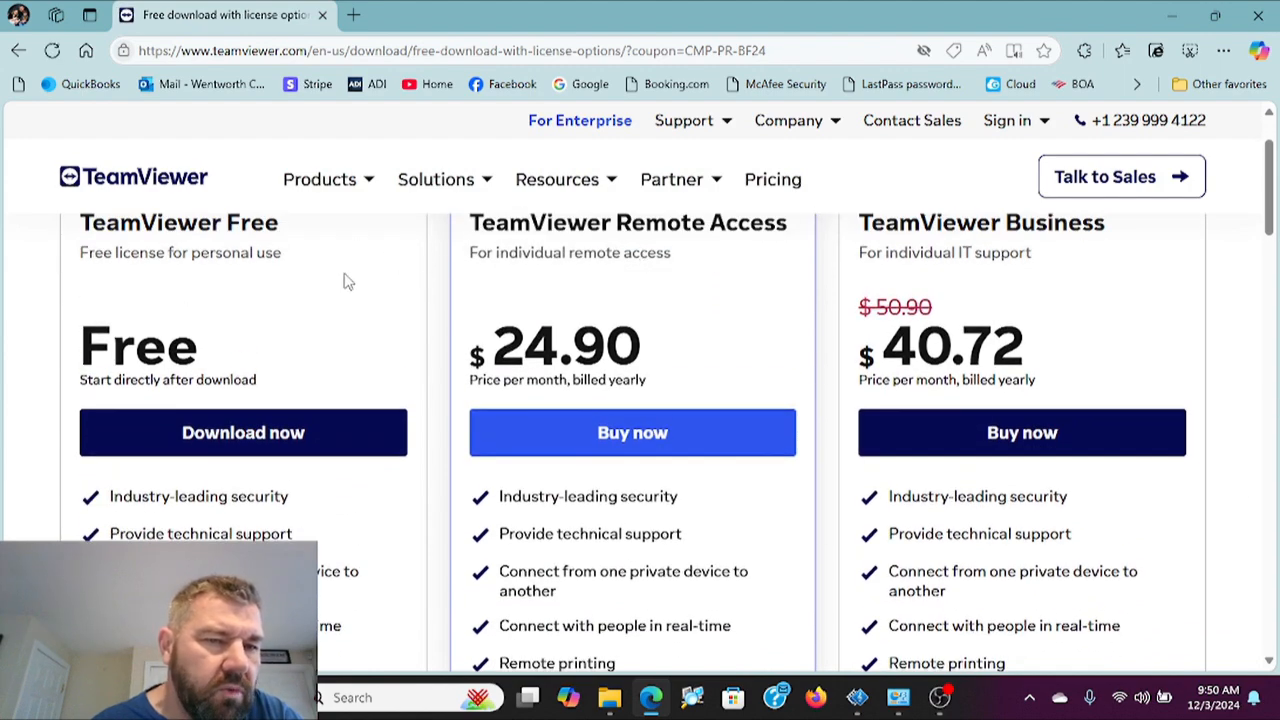
mouse_move(532, 296)
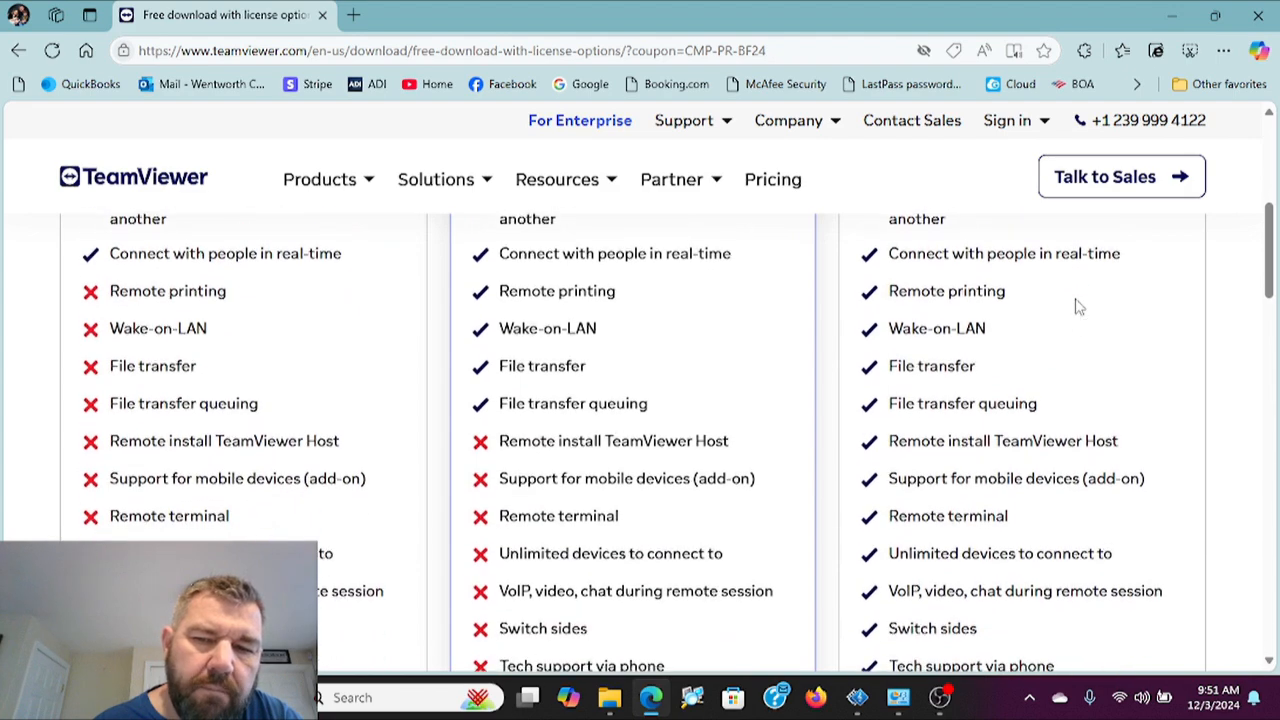
scroll("down", 3)
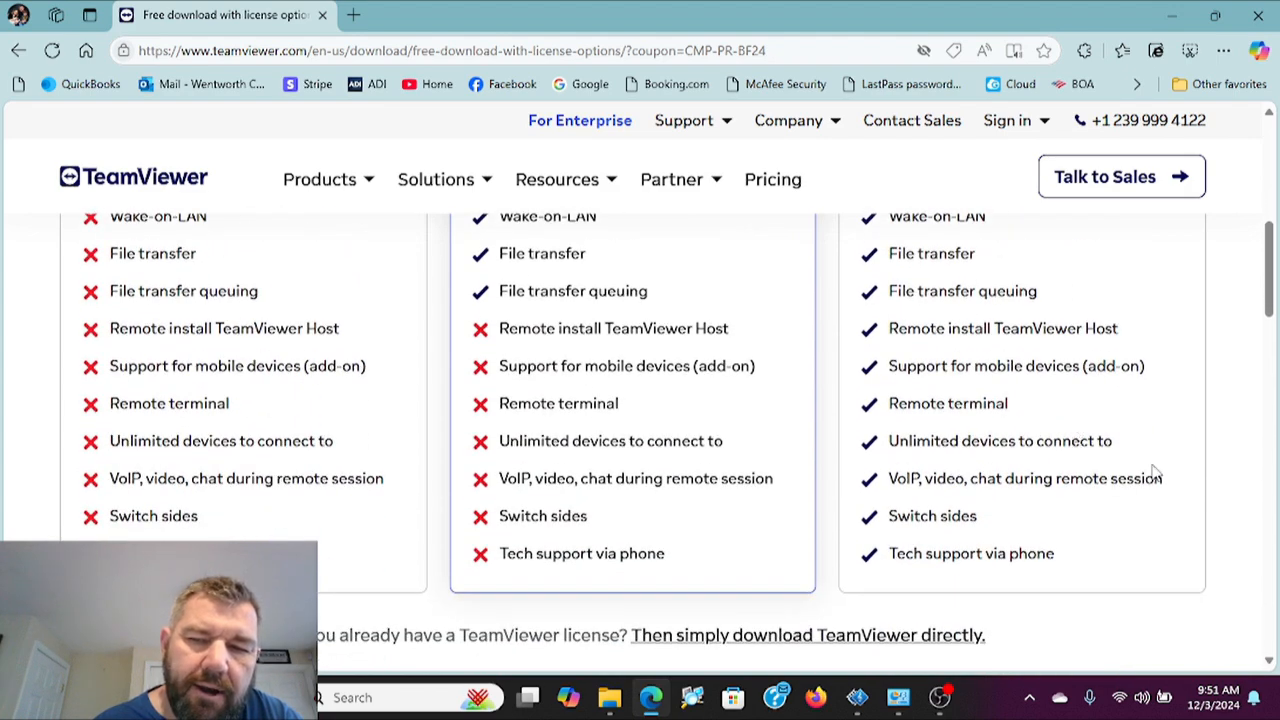
mouse_move(940, 476)
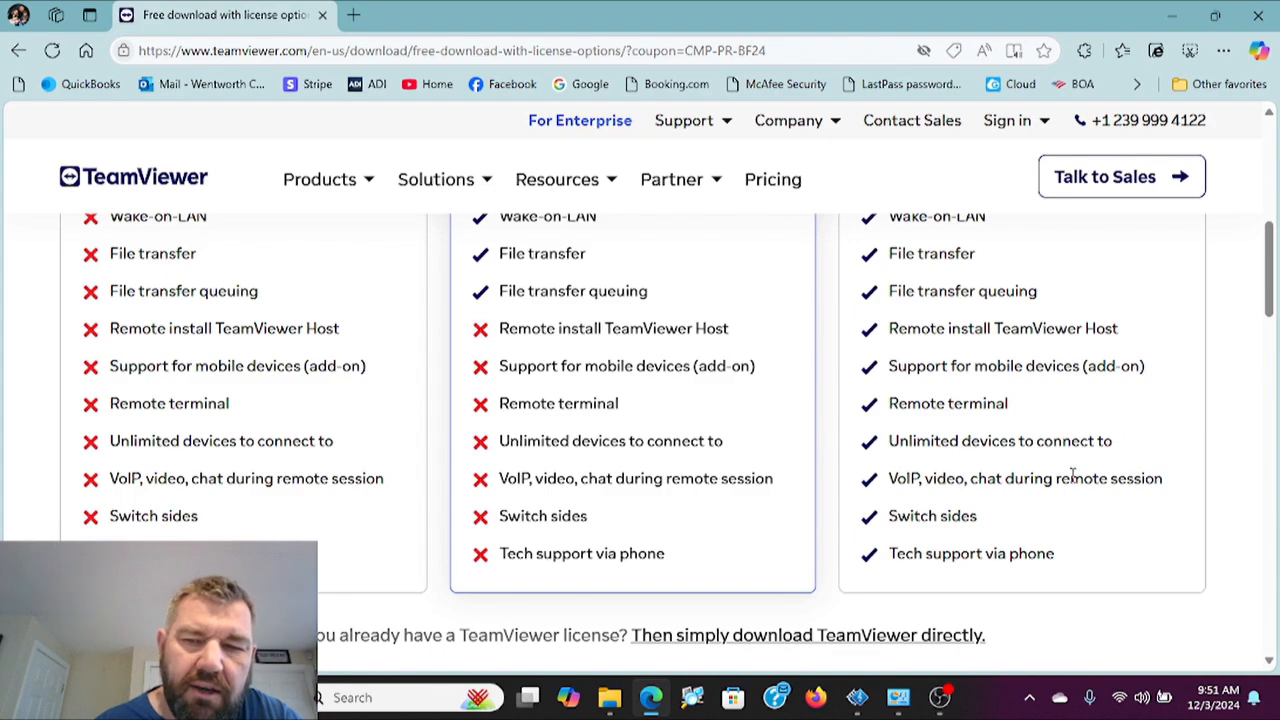
scroll("up", 3)
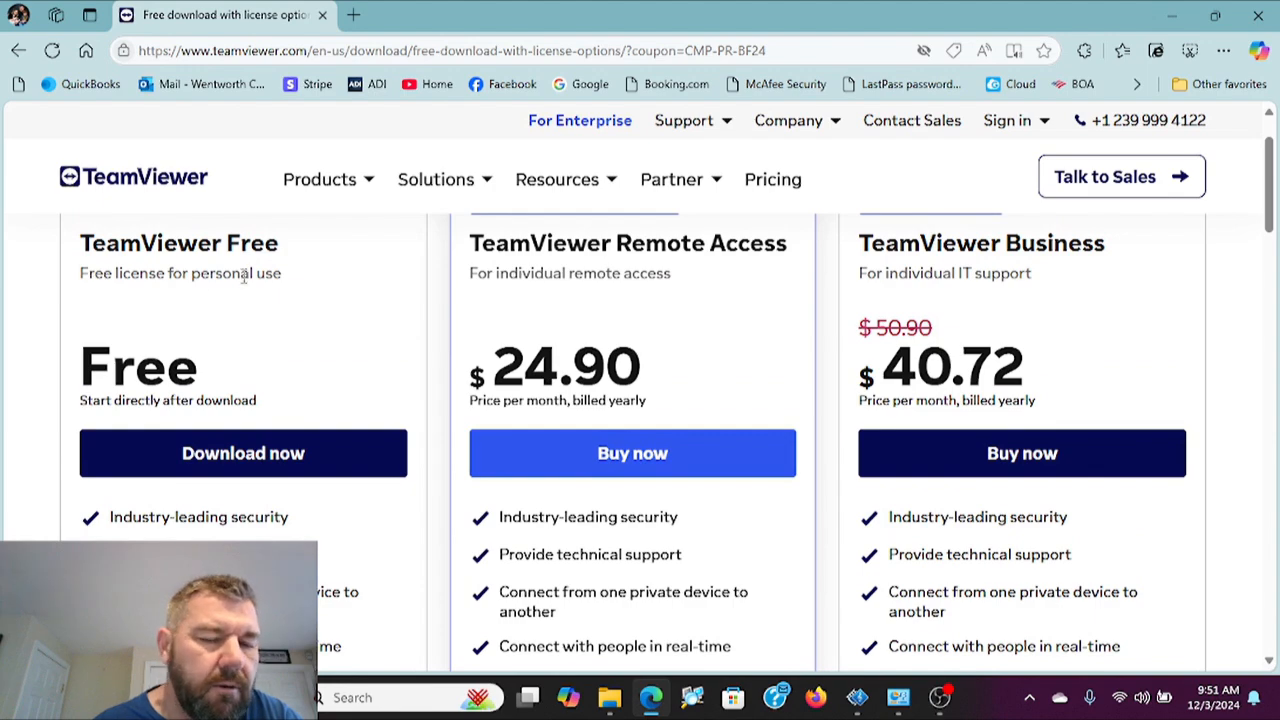
mouse_move(200, 372)
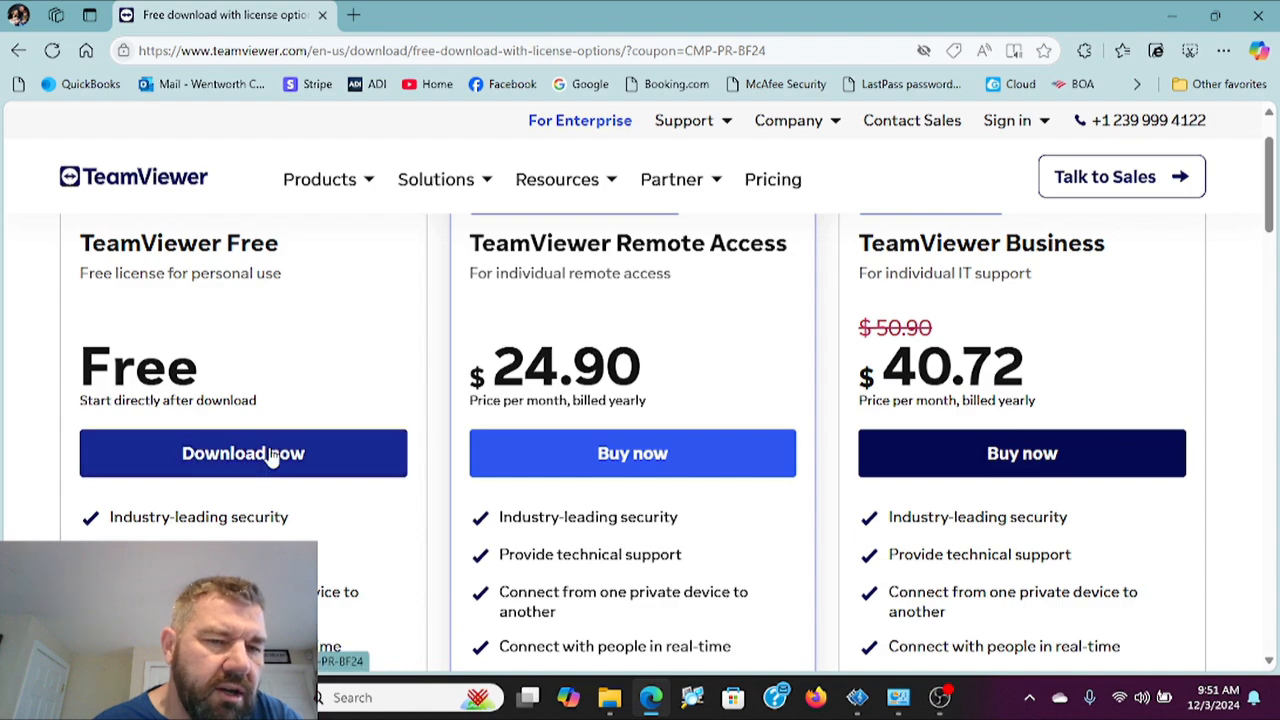
Choose Download now for TeamViewer Free and reach the full client installers section.
left_click(244, 452)
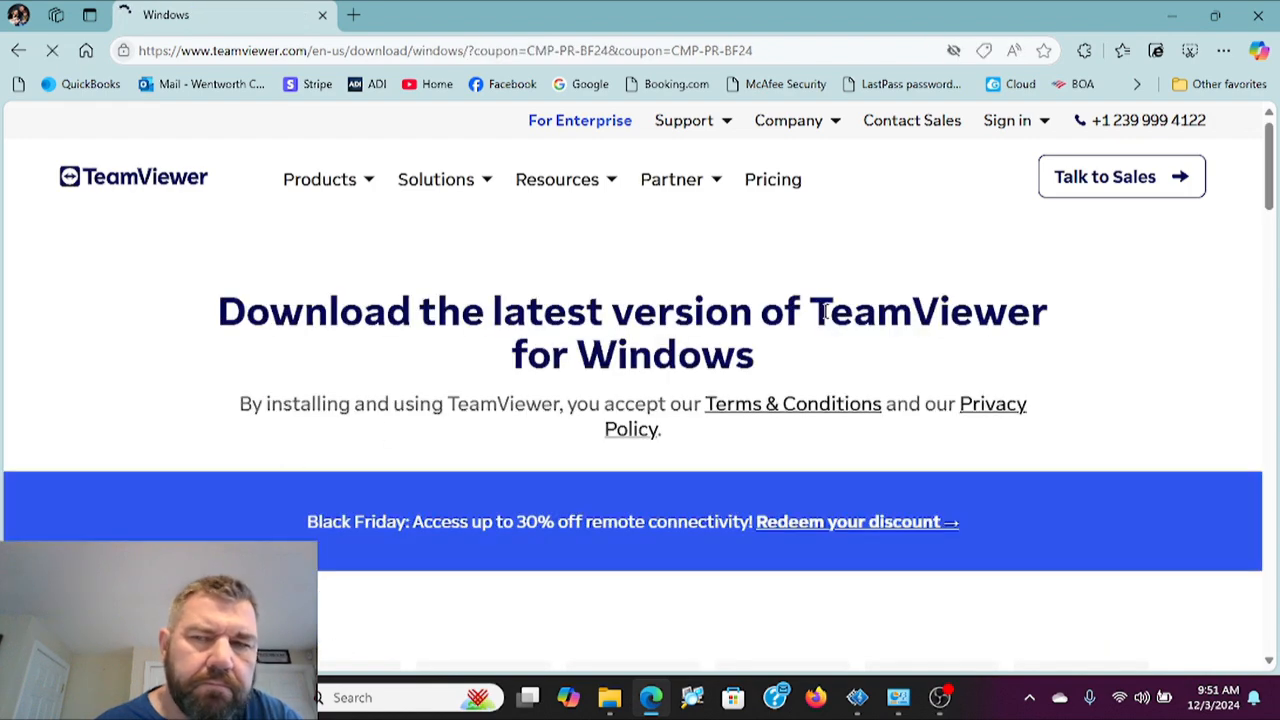
scroll("down", 3)
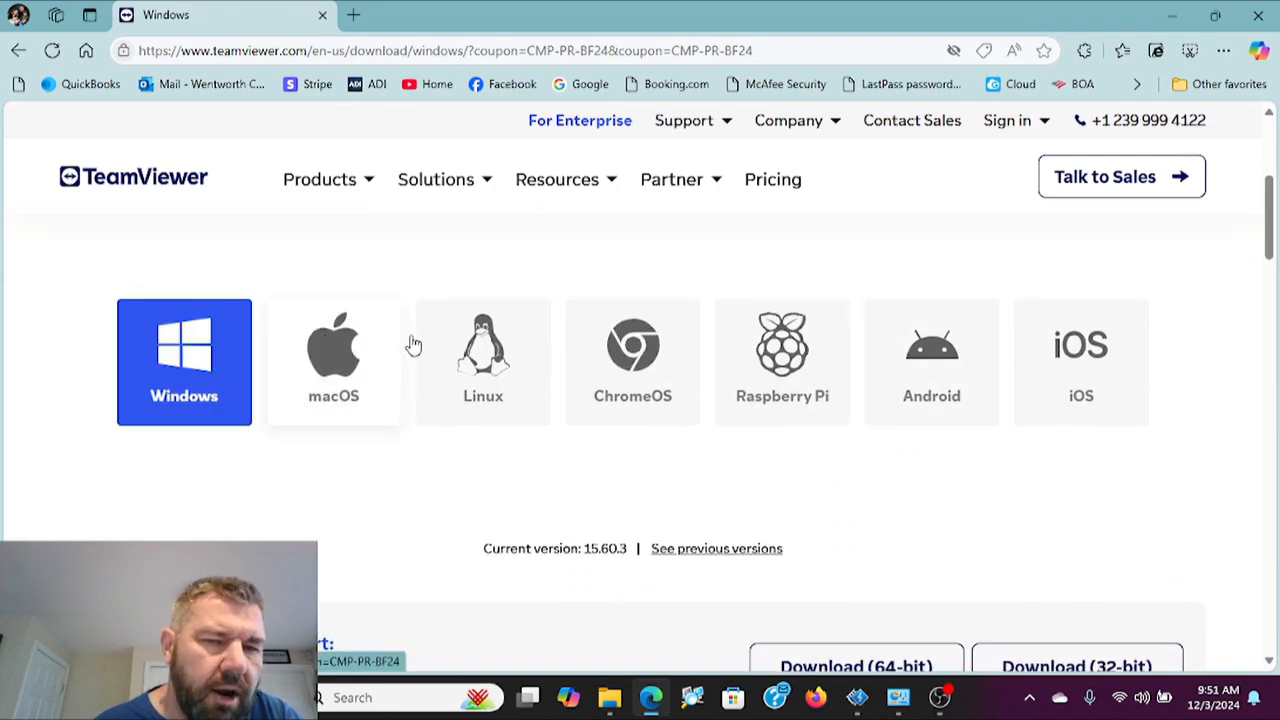
mouse_move(120, 250)
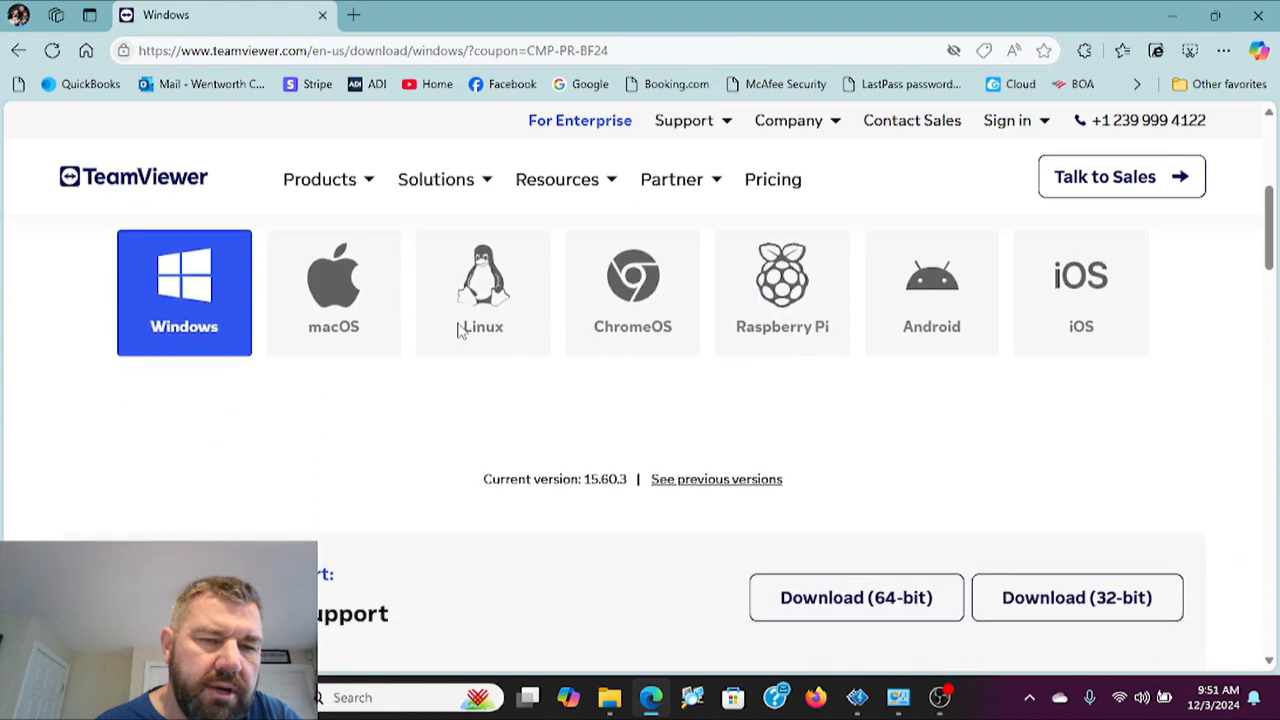
scroll("down", 3)
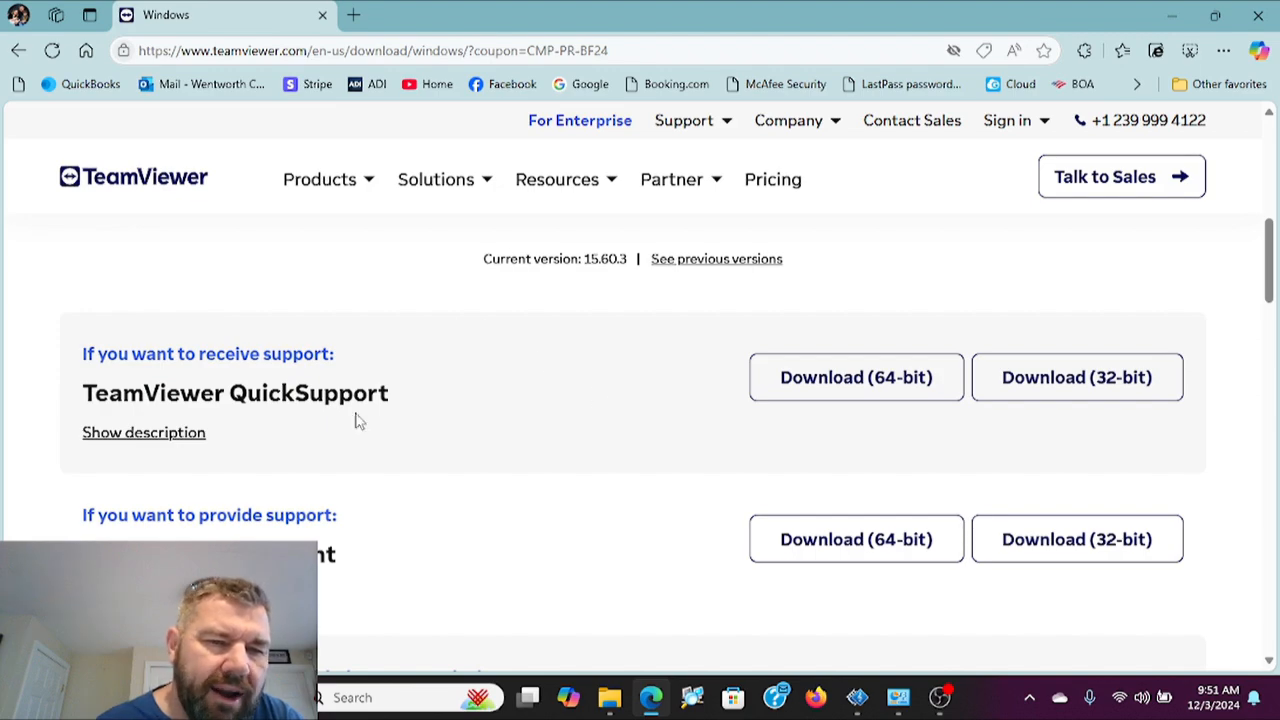
mouse_move(490, 384)
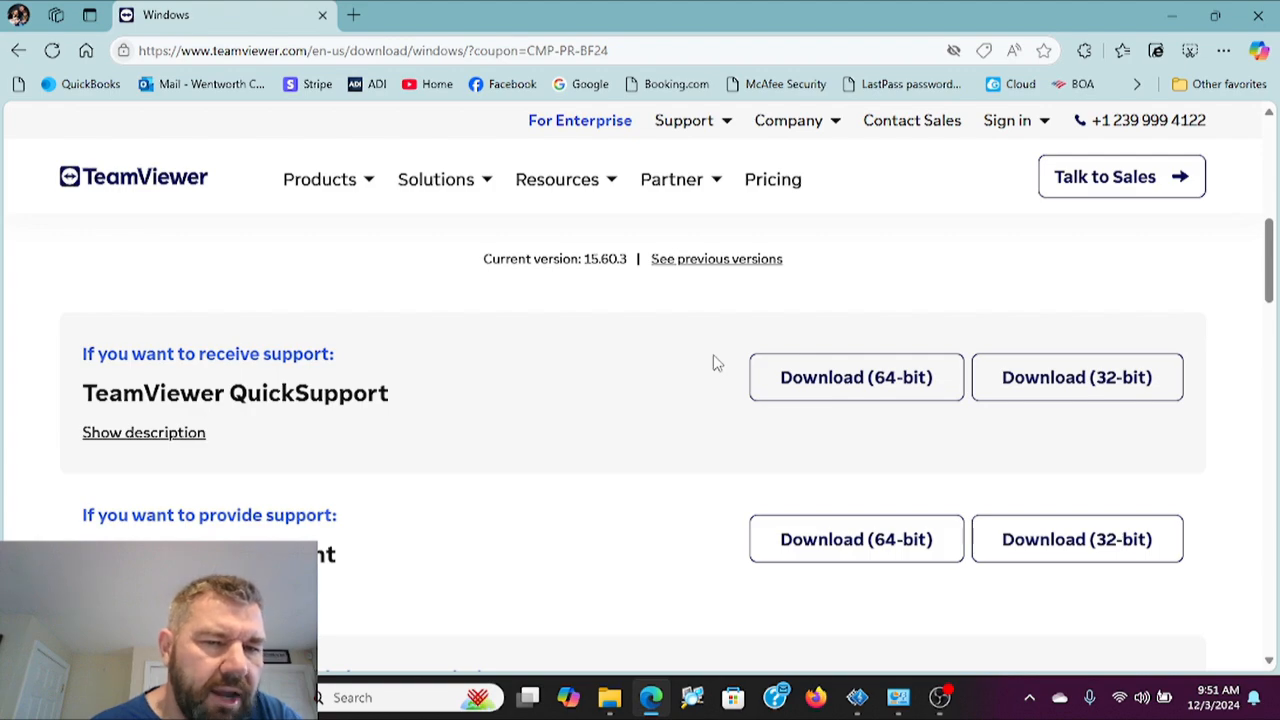
mouse_move(710, 362)
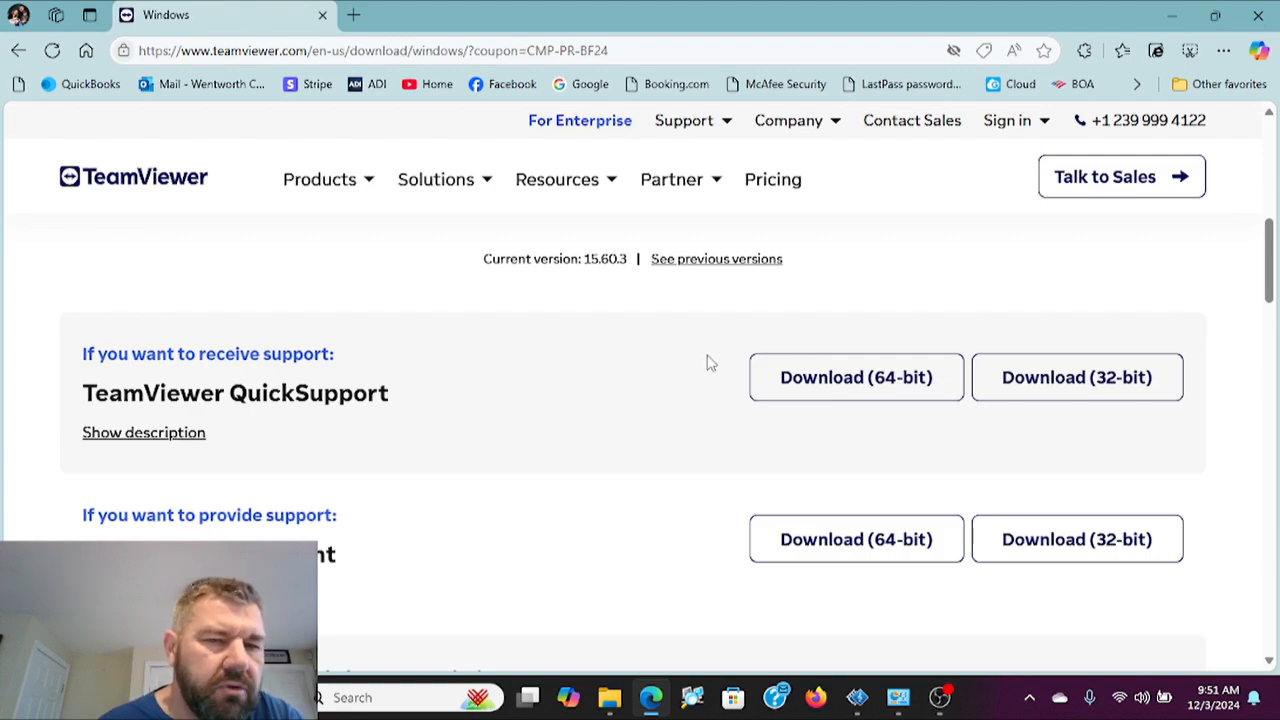
scroll("down", 3)
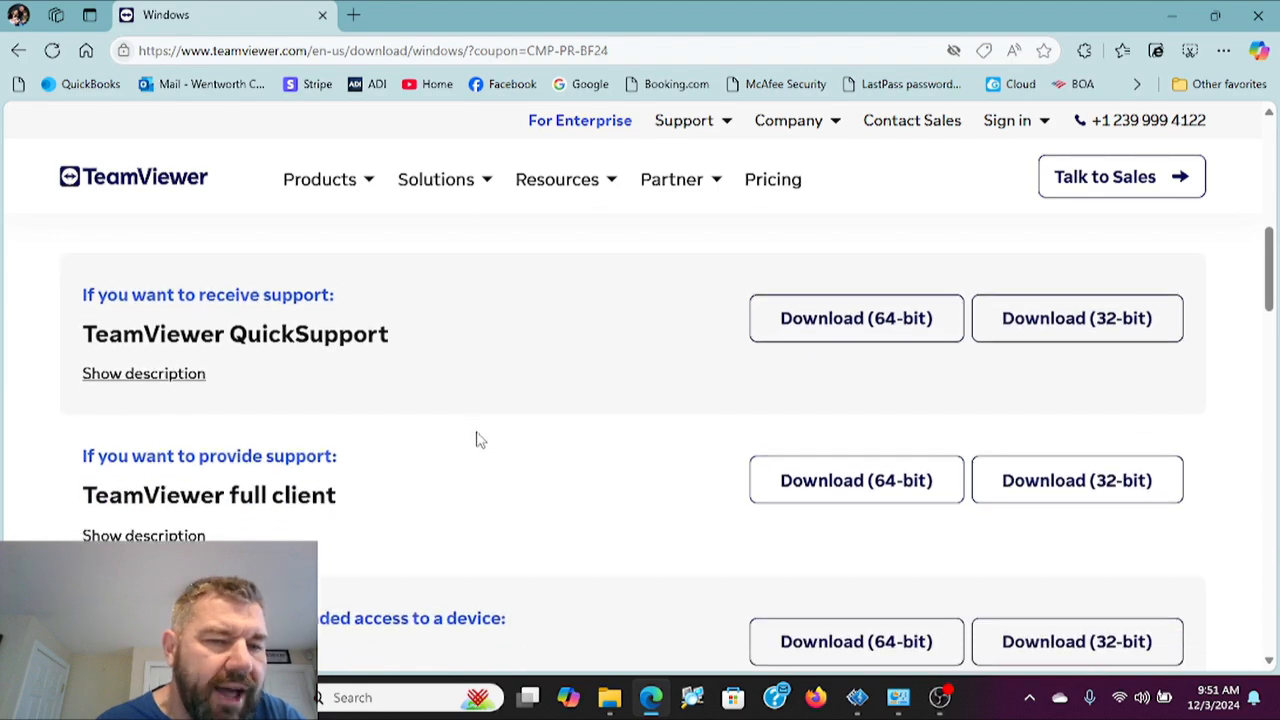
mouse_move(432, 472)
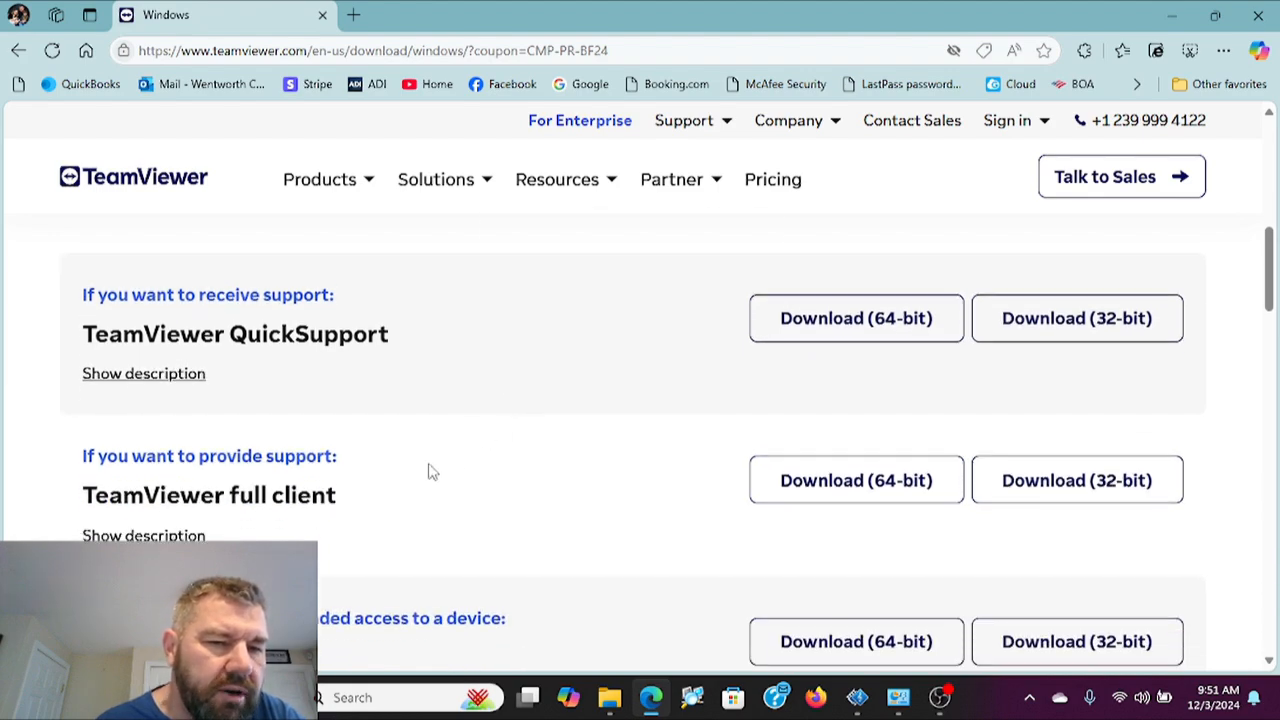
mouse_move(450, 518)
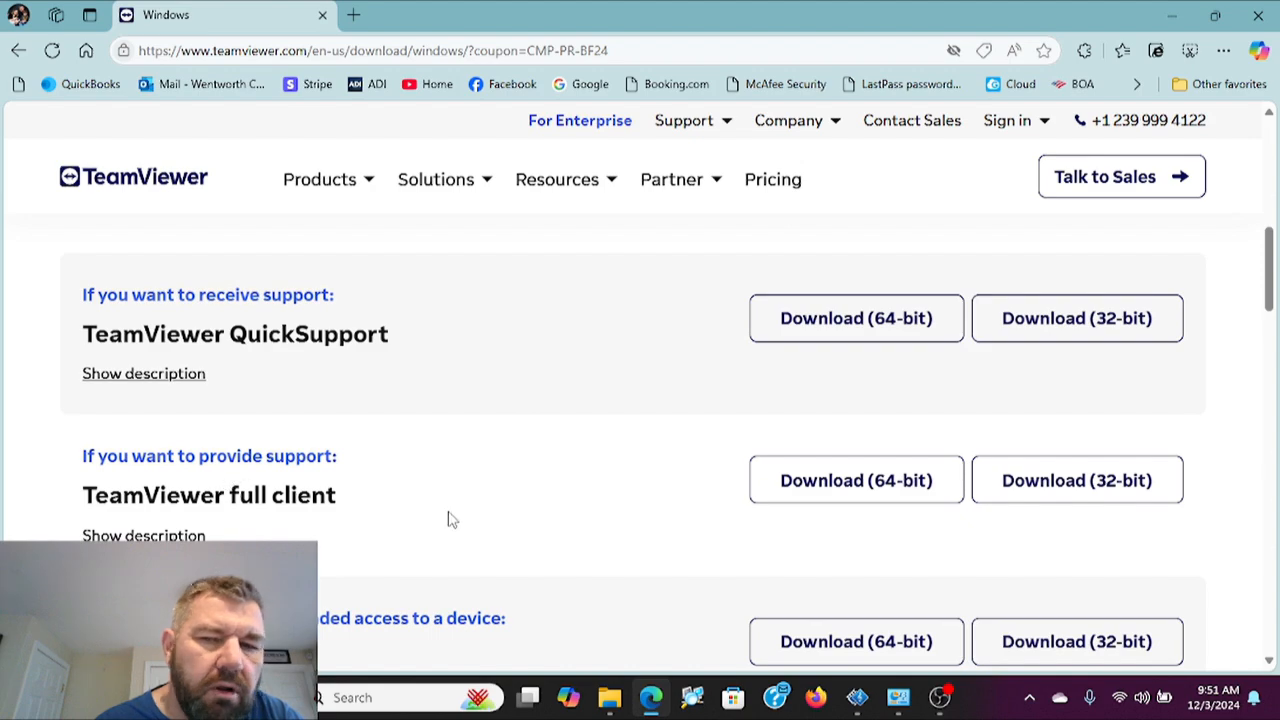
left_click(856, 480)
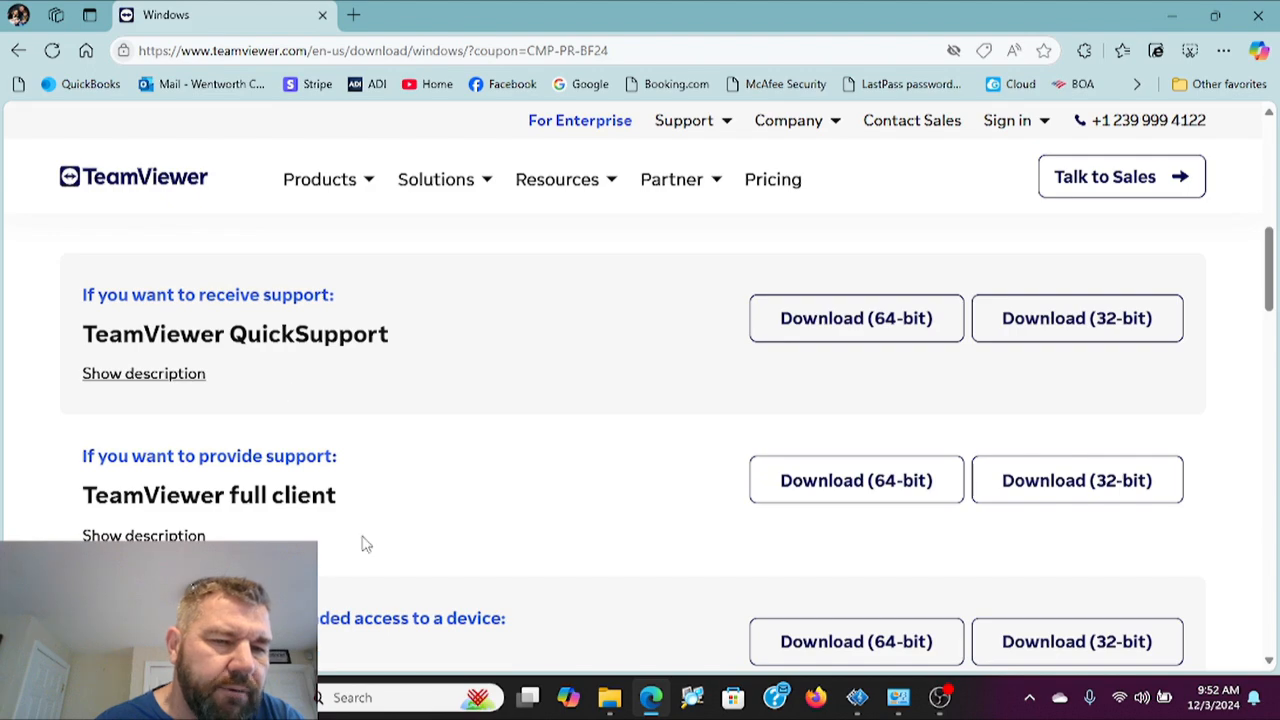
left_click(856, 480)
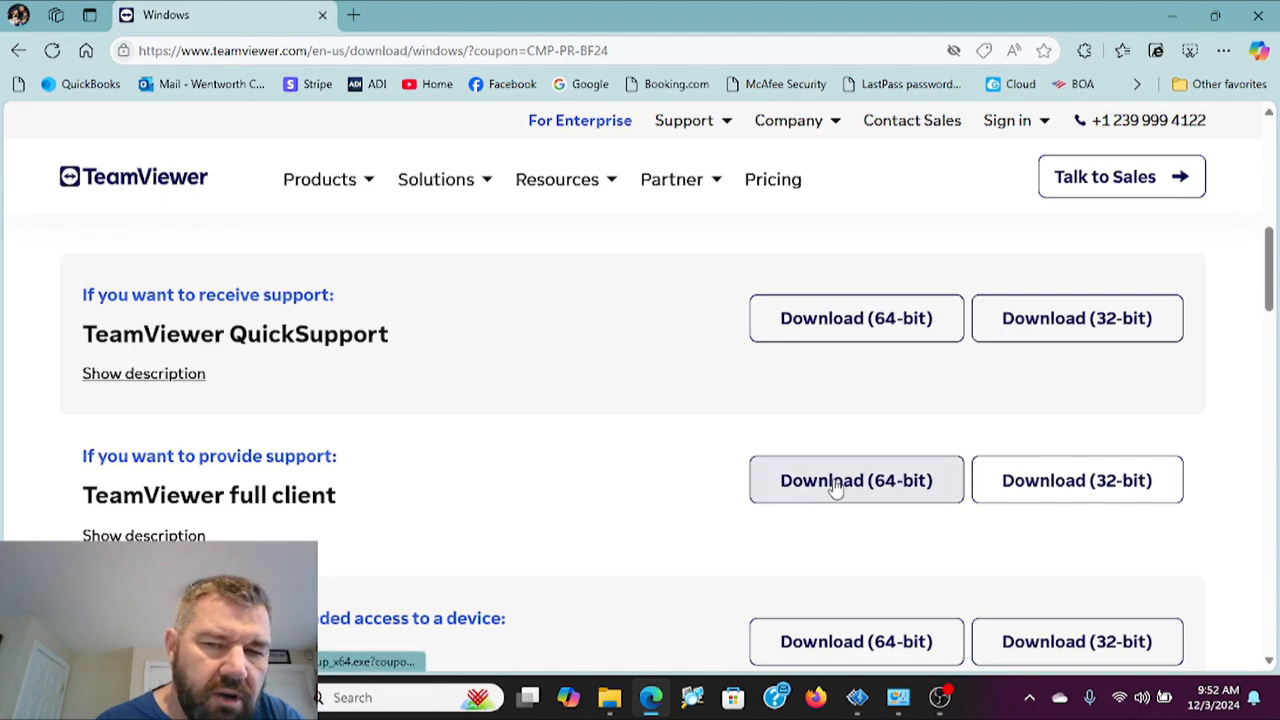
Download the 64-bit TeamViewer full client and launch the installer from Downloads.
left_click(856, 480)
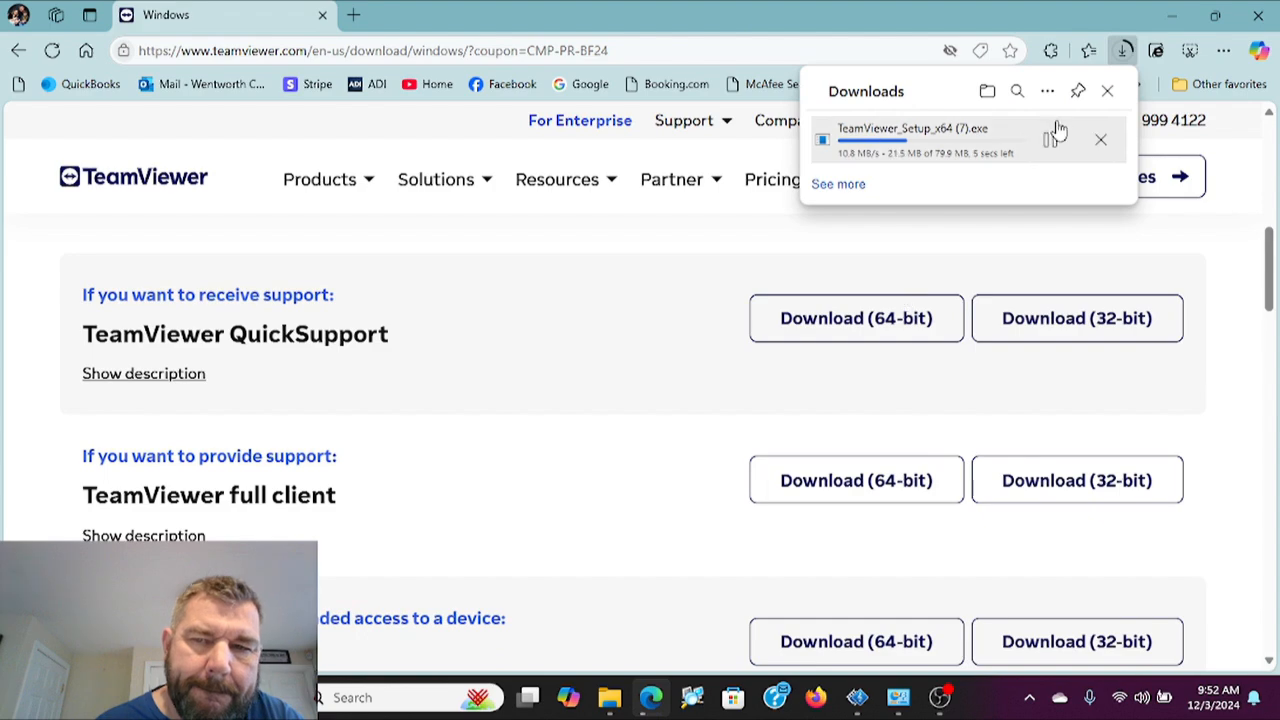
mouse_move(1118, 178)
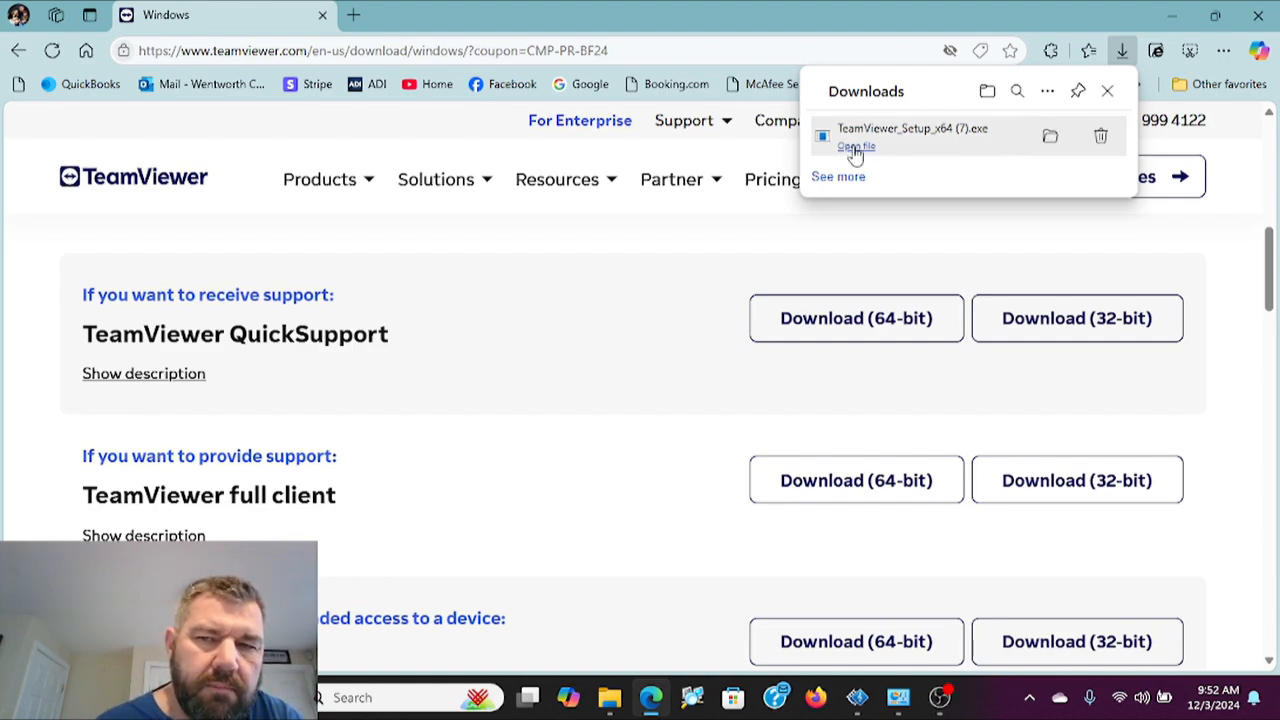
left_click(856, 146)
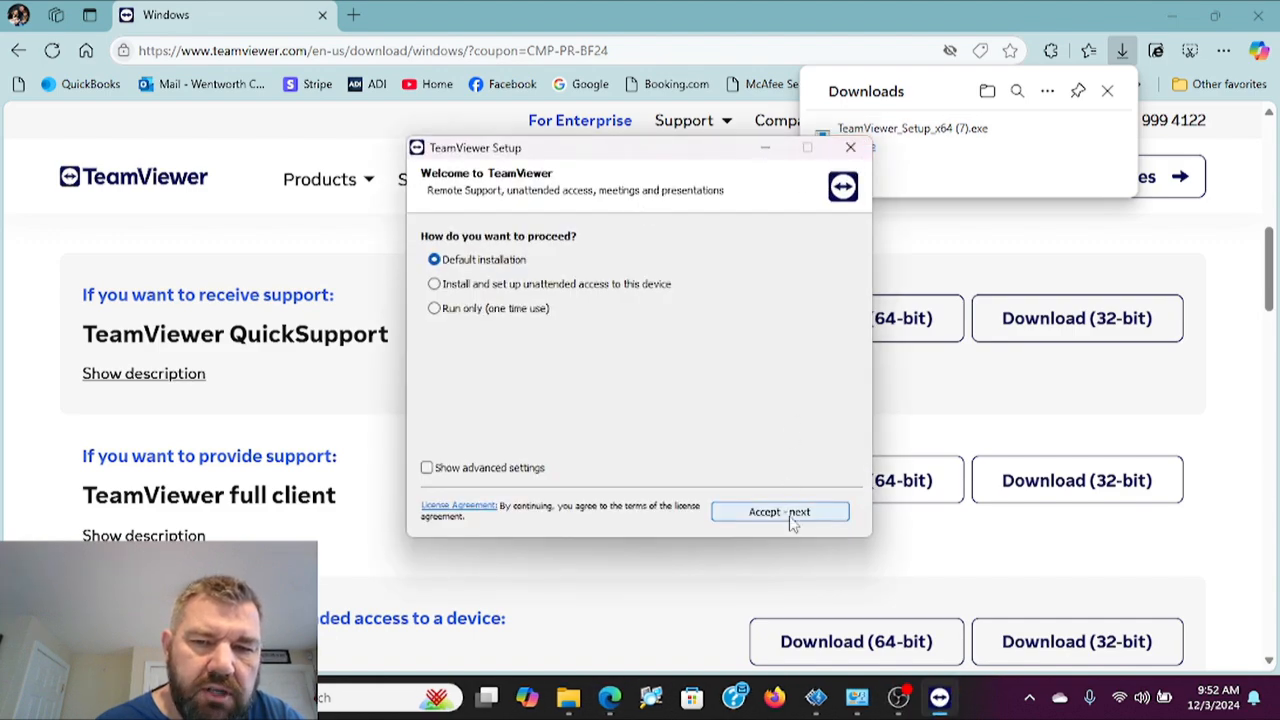
Accept the EULA and DPA and run the default installation until TeamViewer starts.
left_click(780, 512)
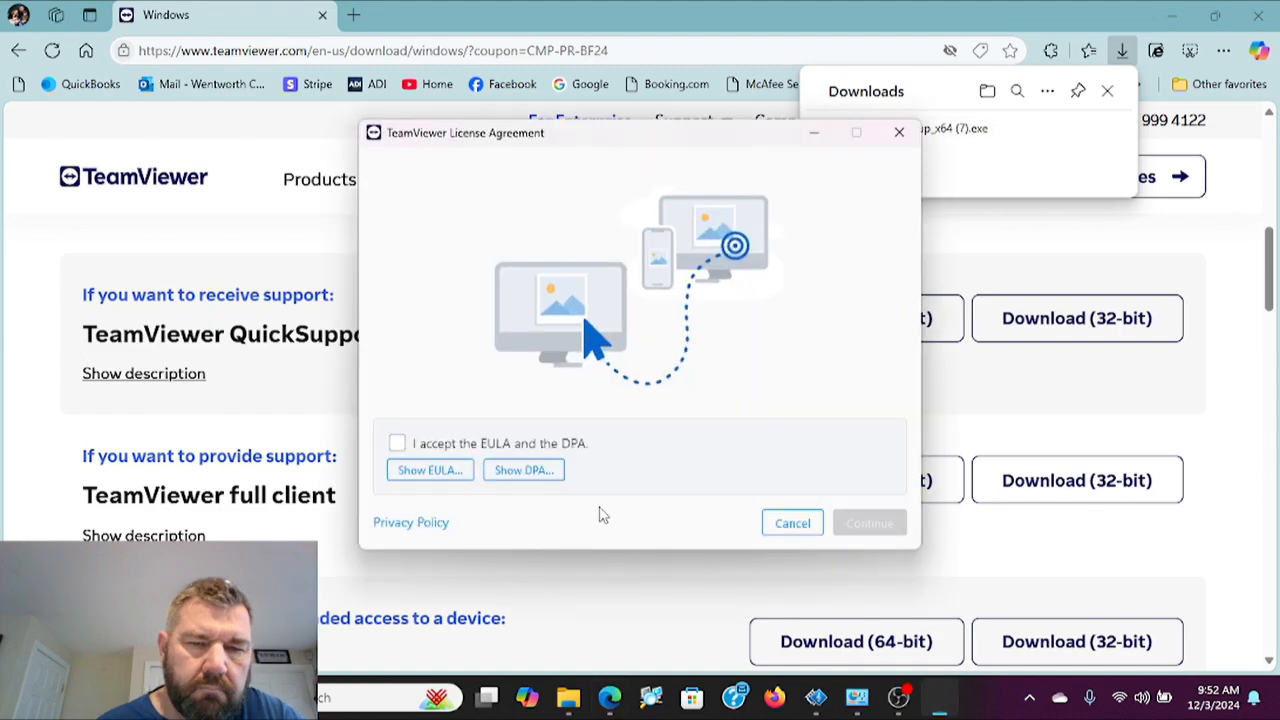
left_click(396, 444)
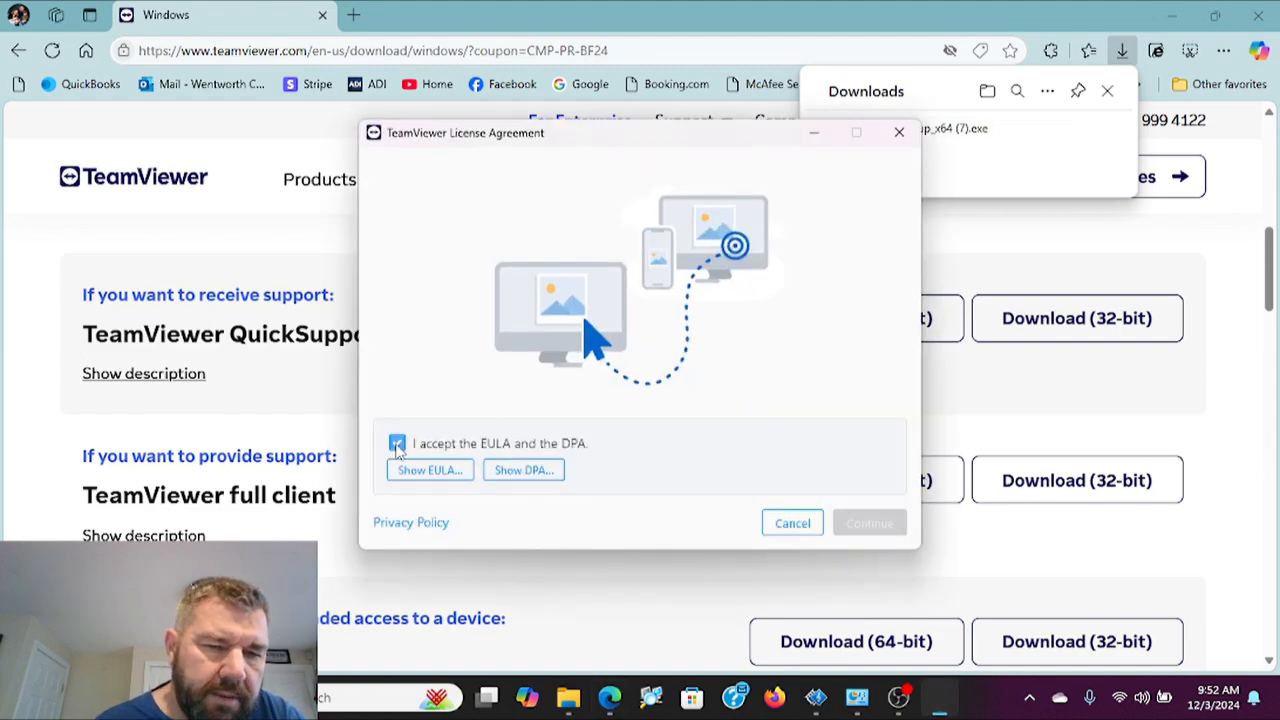
left_click(396, 444)
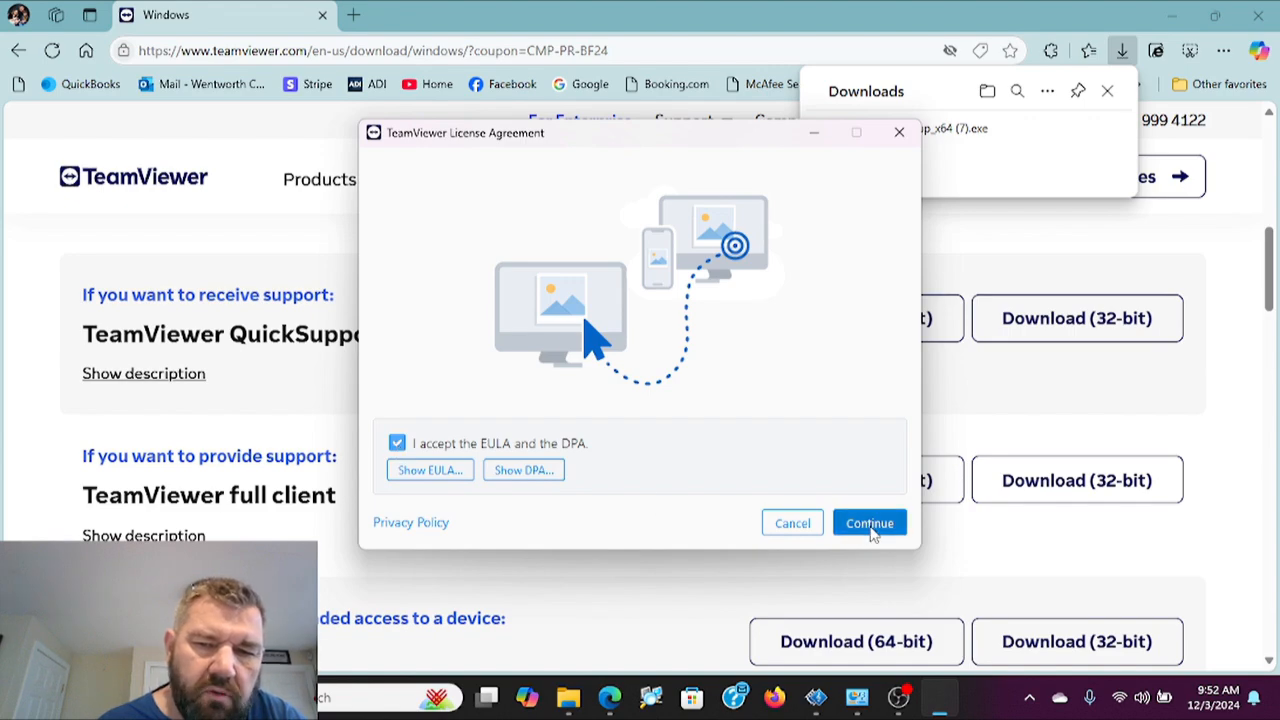
left_click(868, 522)
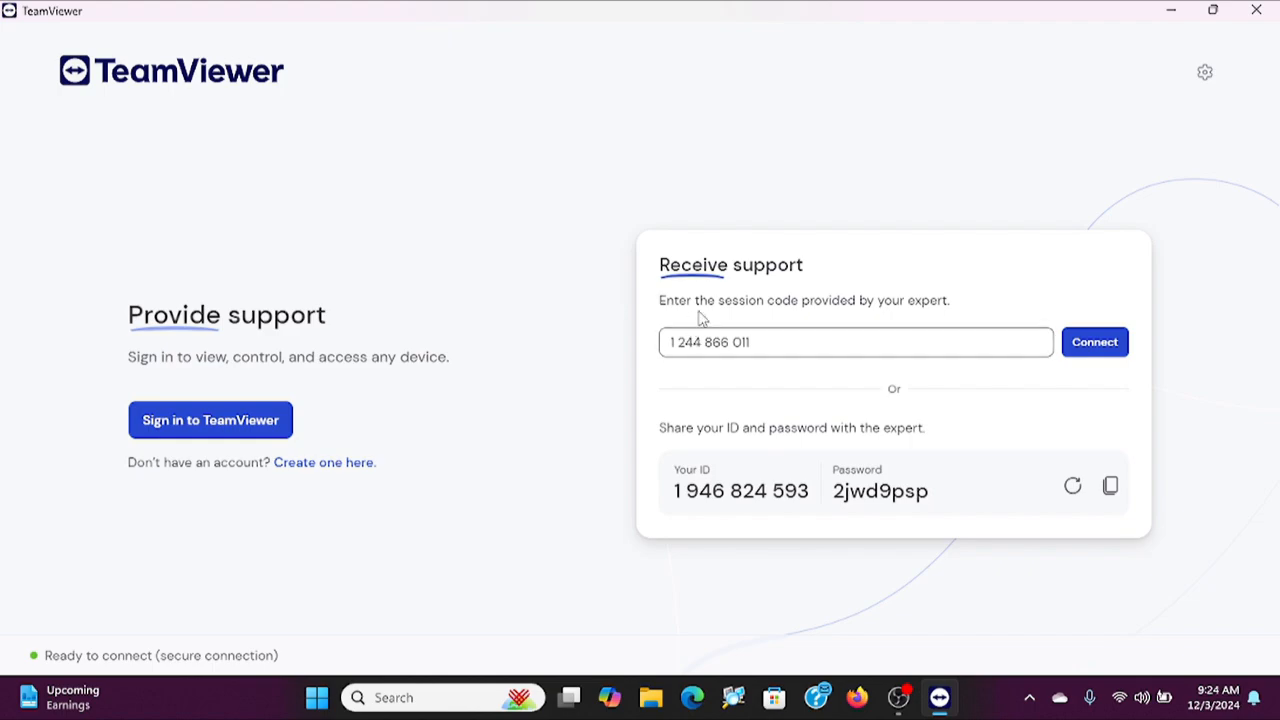
mouse_move(490, 172)
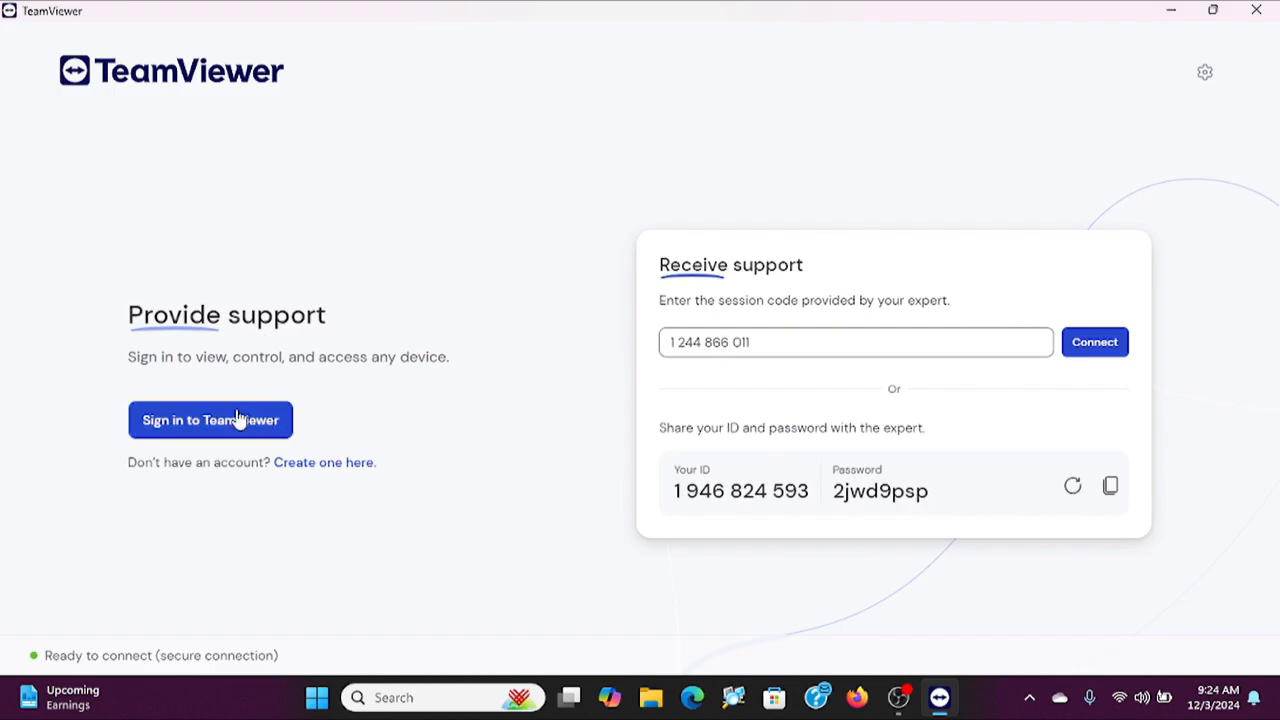
mouse_move(210, 420)
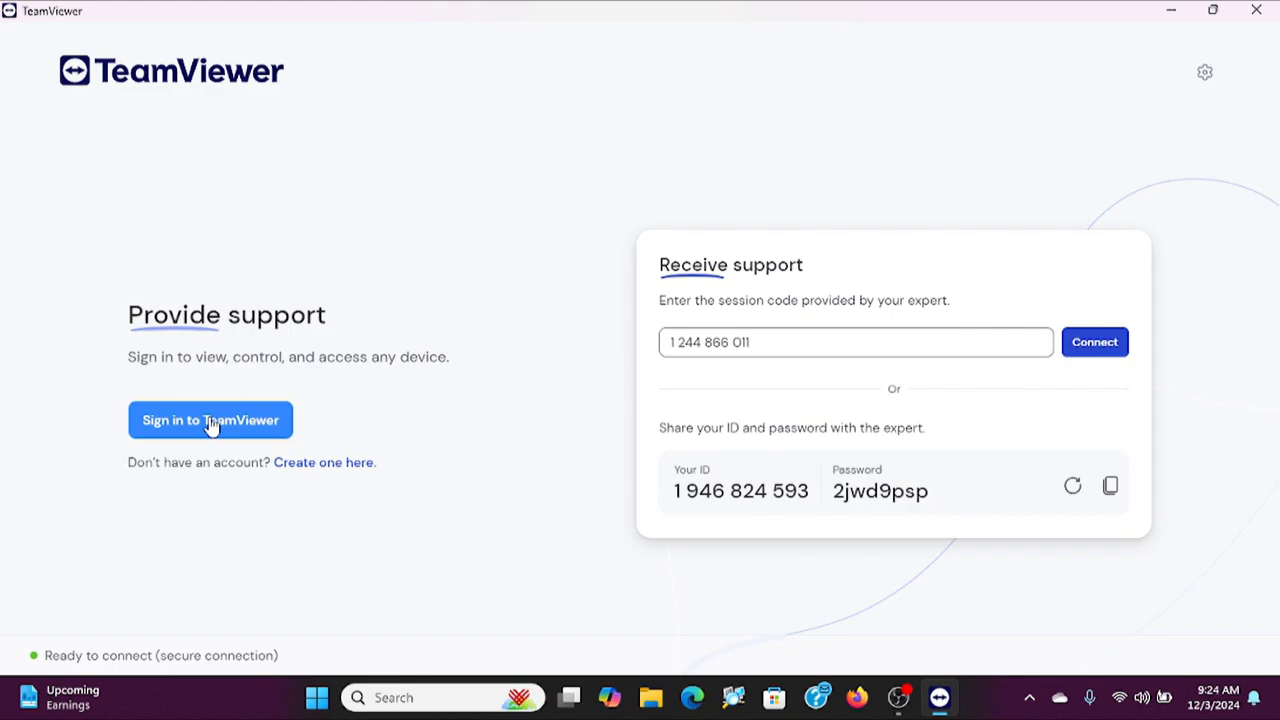
Choose 'Sign in to TeamViewer' on the start screen.
left_click(210, 420)
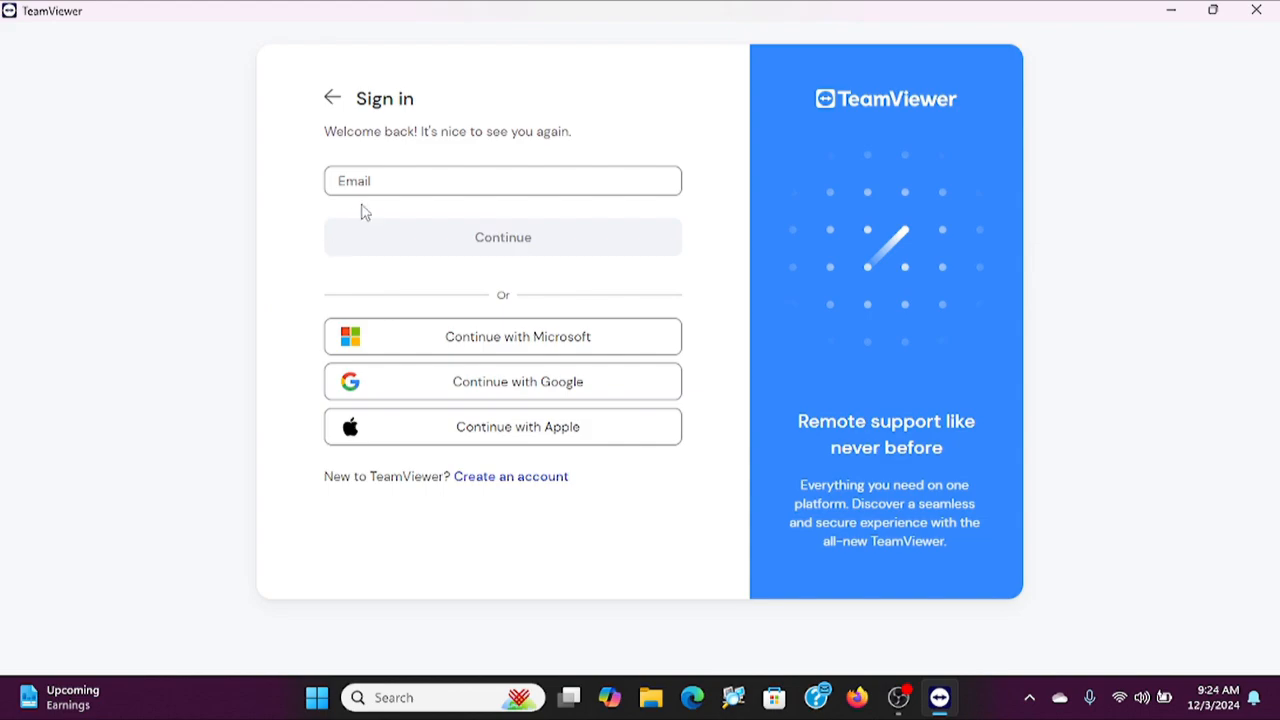
left_click(502, 180)
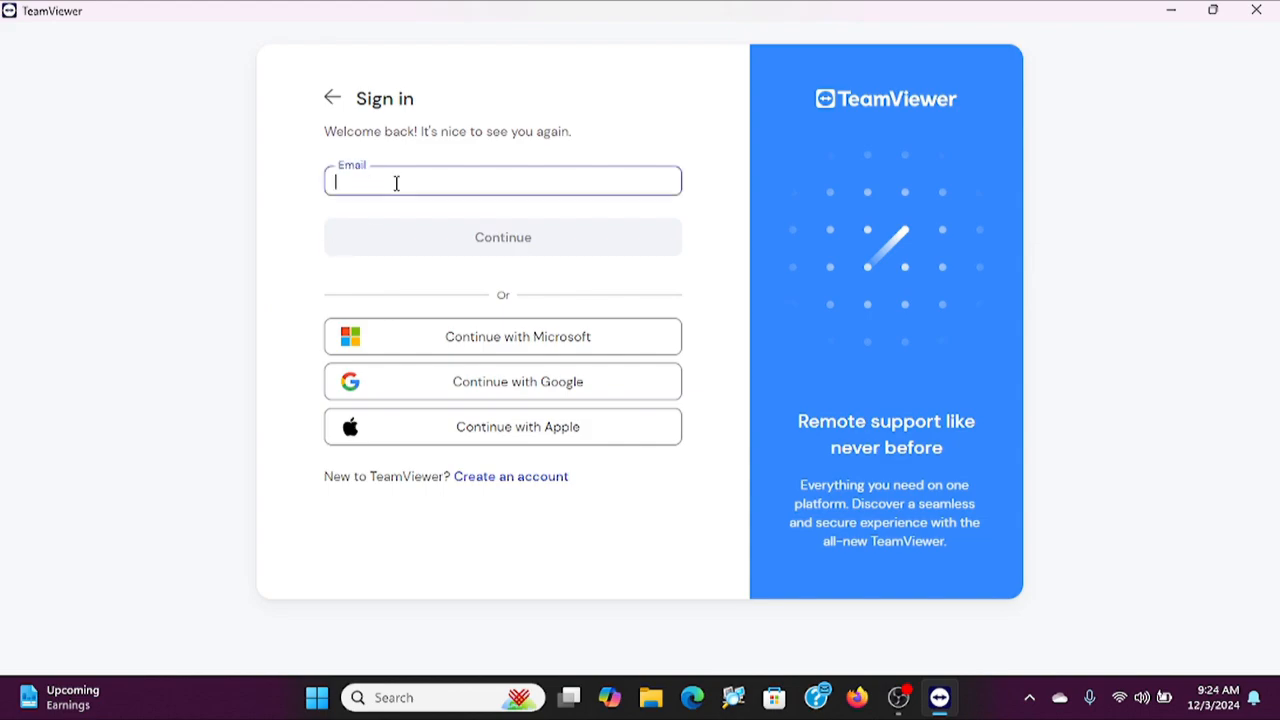
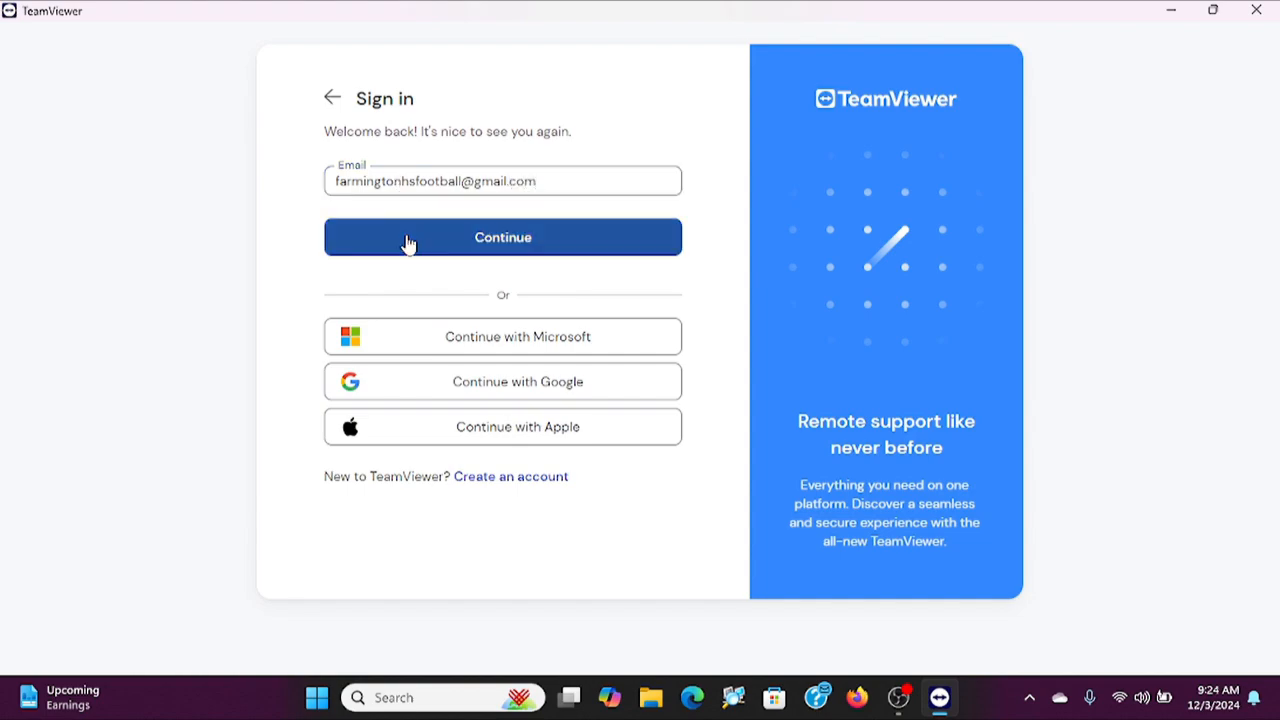
left_click(502, 236)
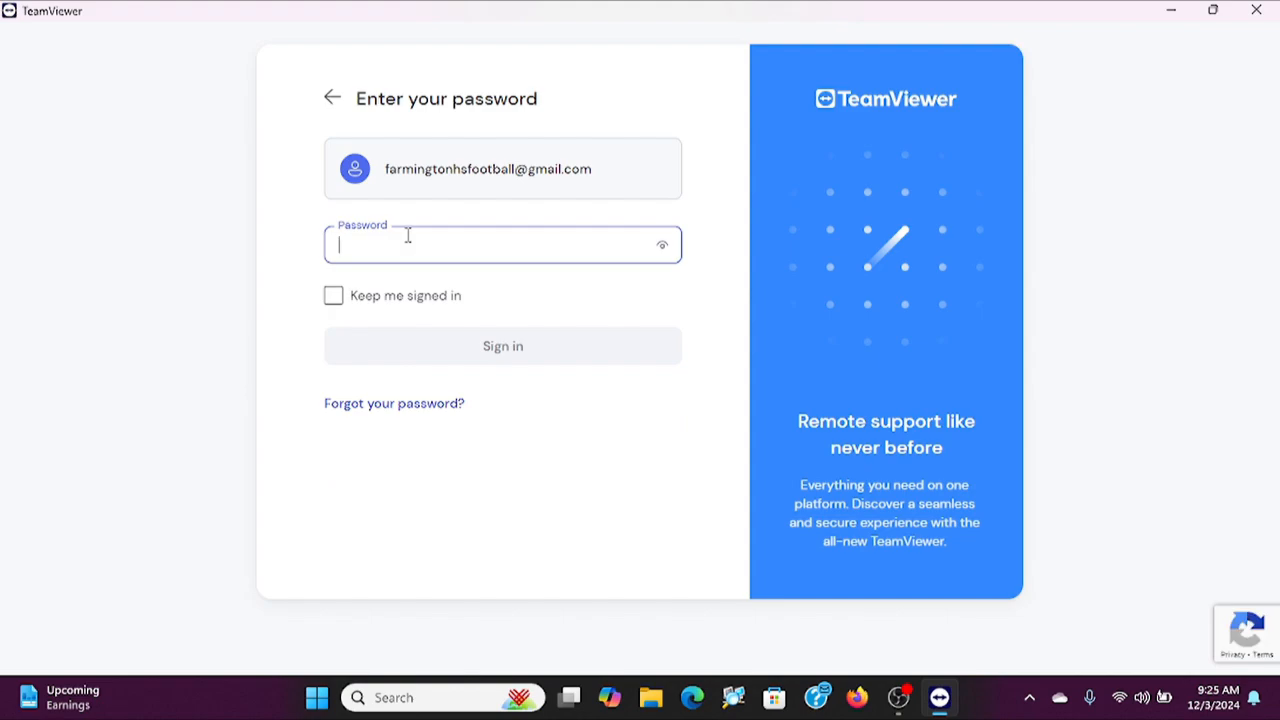
Enter the account password and sign in to reach the home dashboard.
type("•")
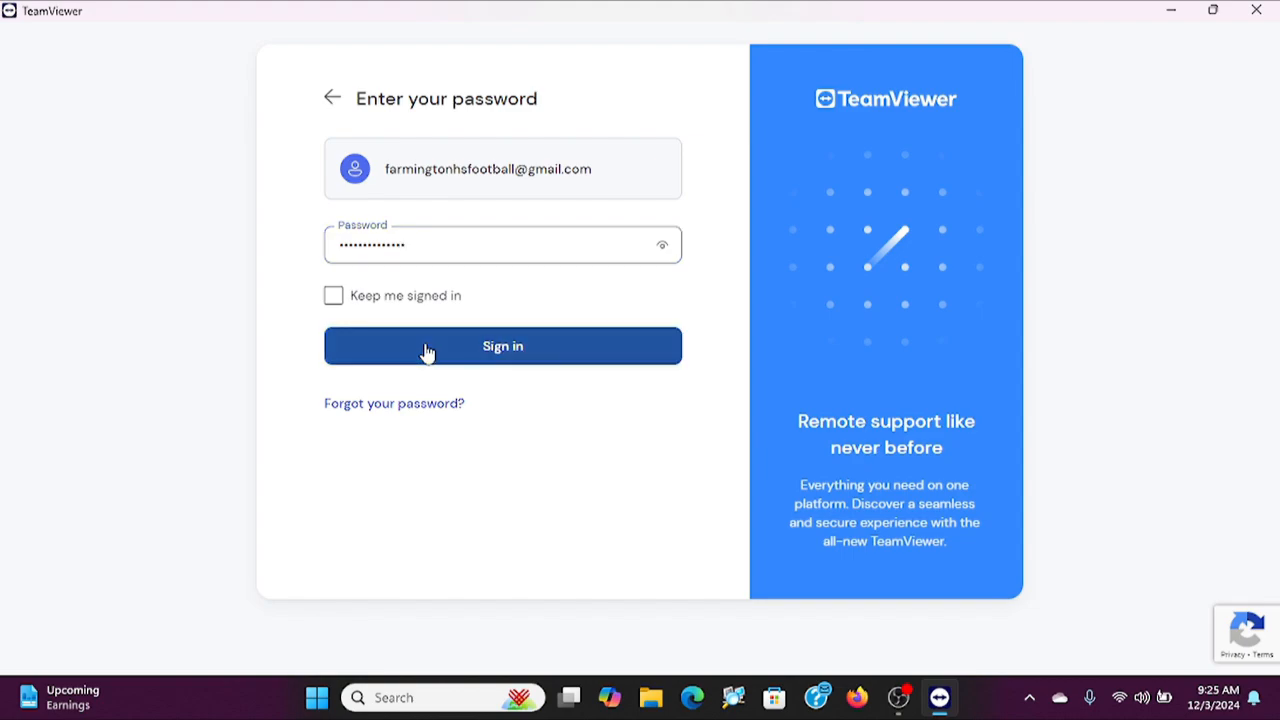
left_click(502, 344)
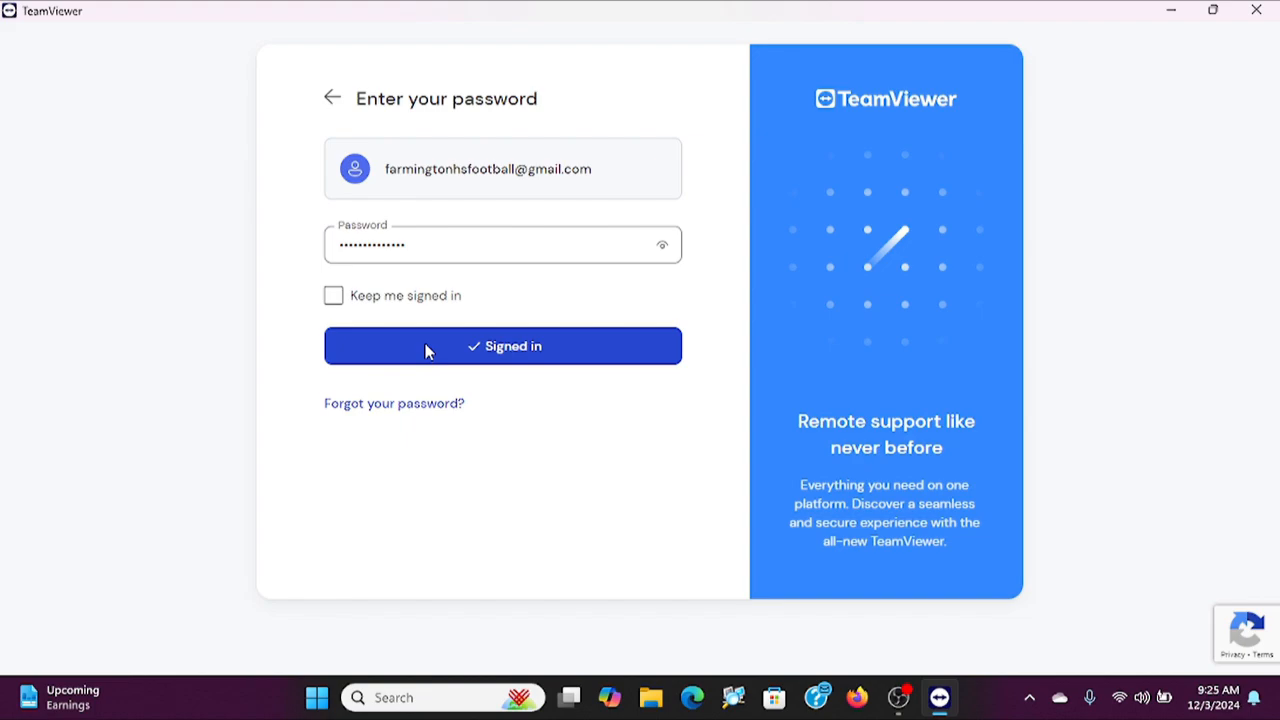
left_click(502, 344)
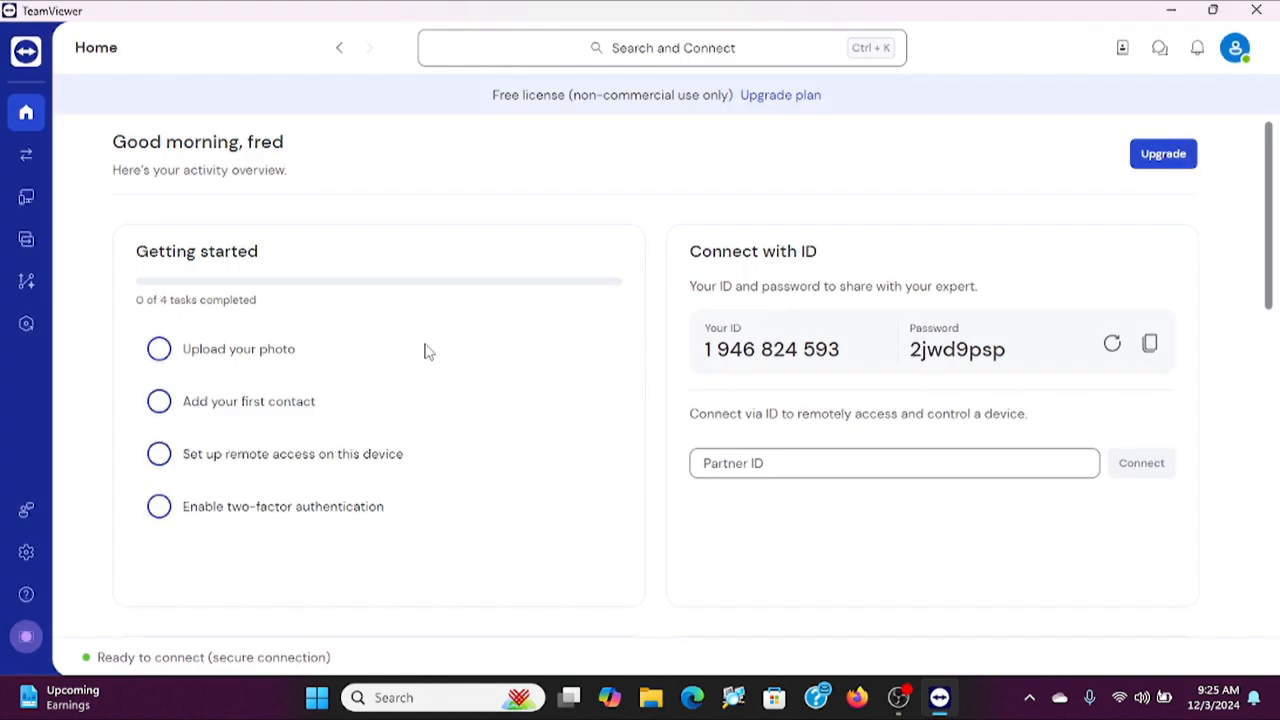
mouse_move(732, 412)
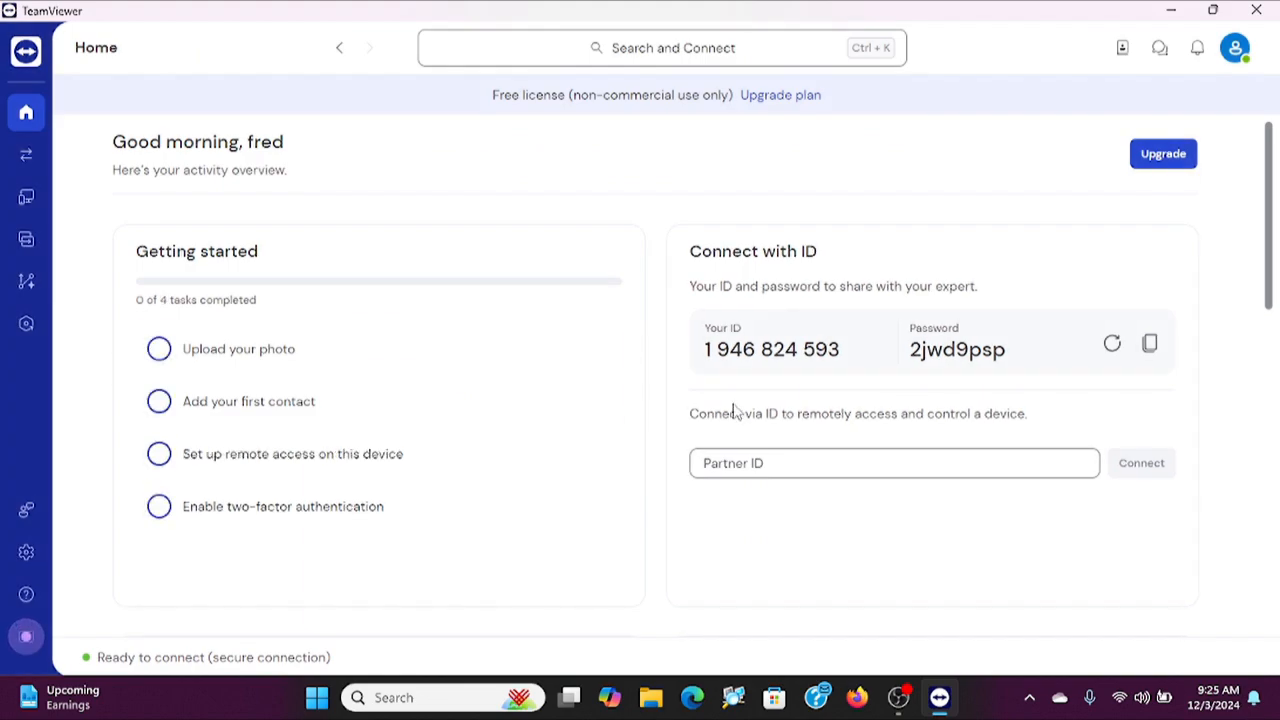
left_click(892, 462)
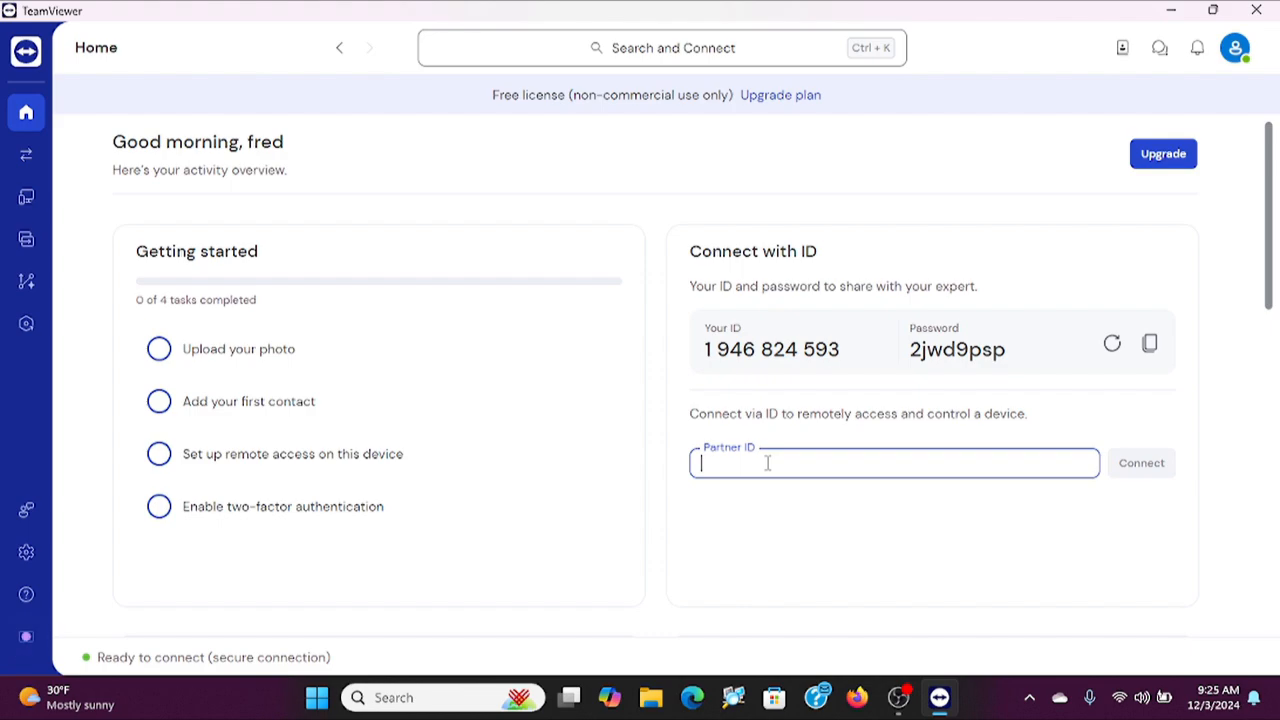
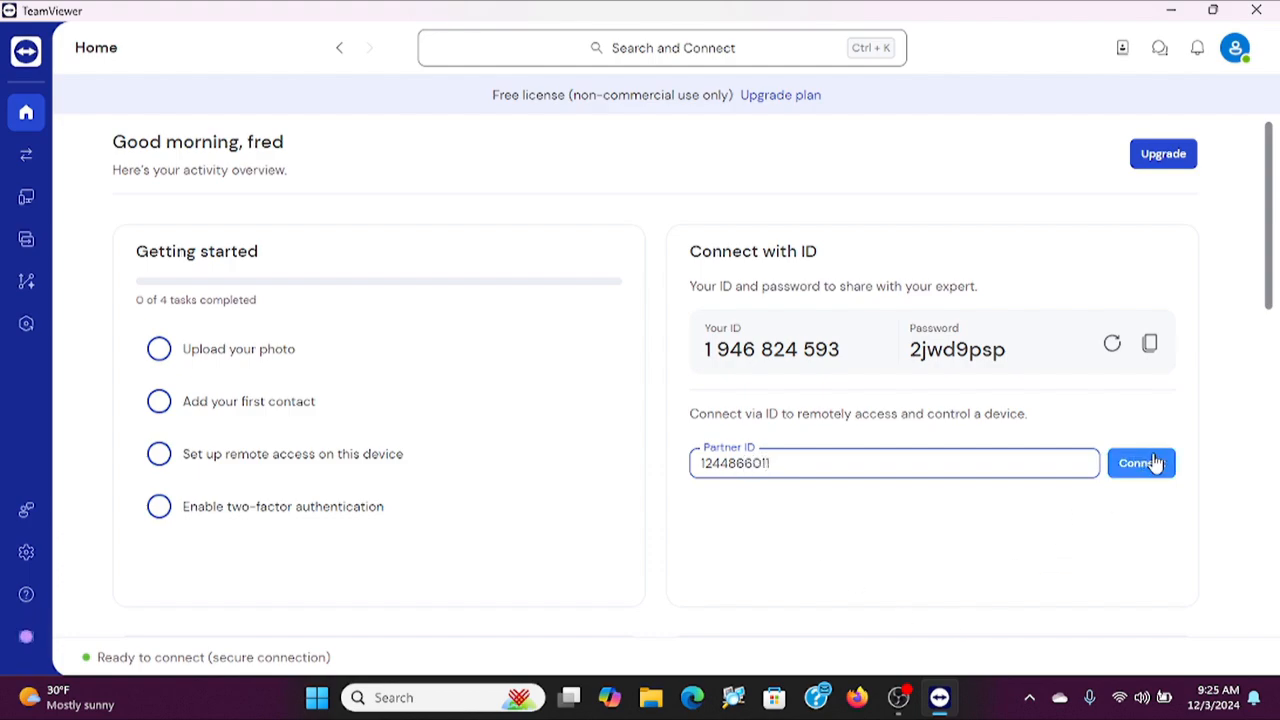
left_click(1140, 464)
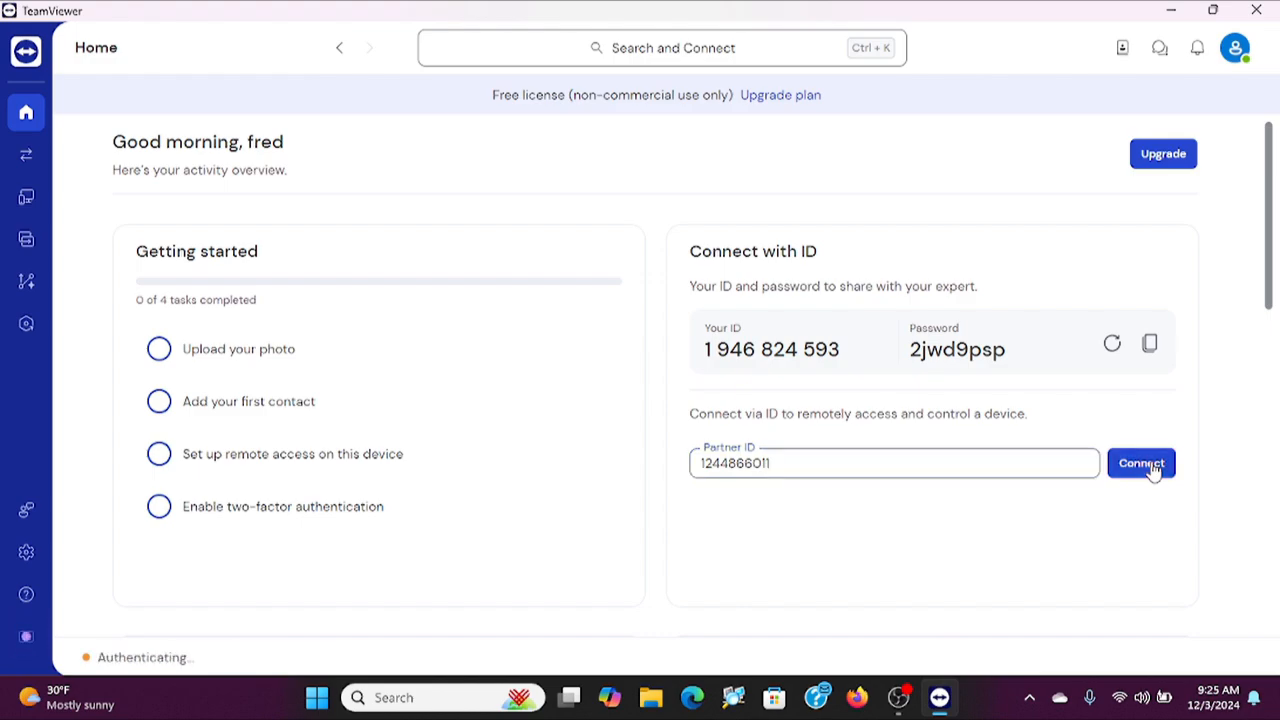
left_click(1140, 464)
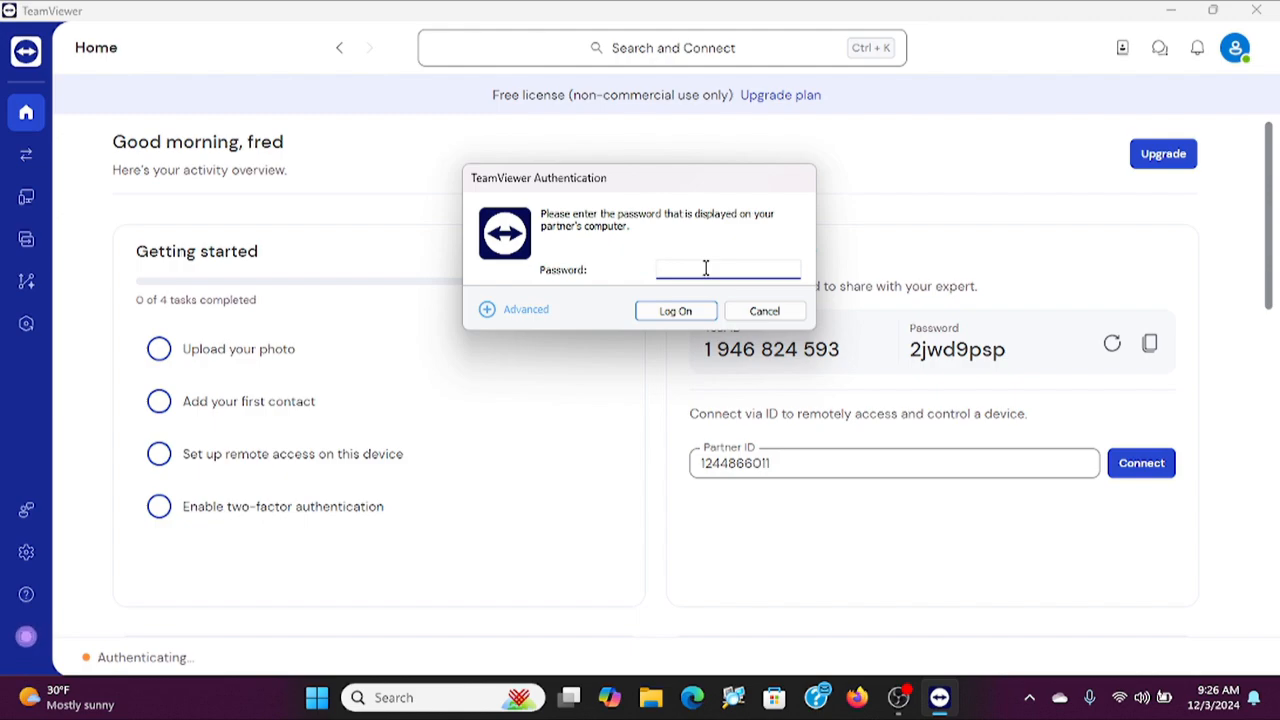
Enter the partner computer's password and log on to start the remote session.
type("•")
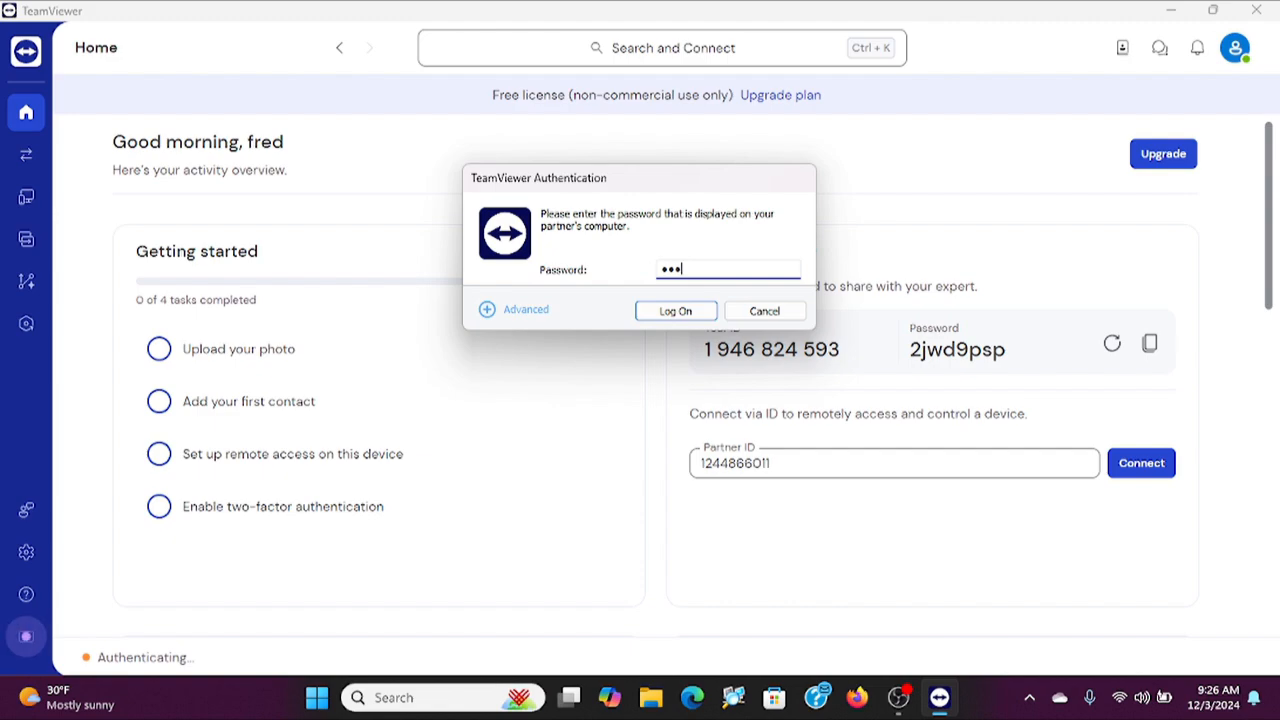
type("••")
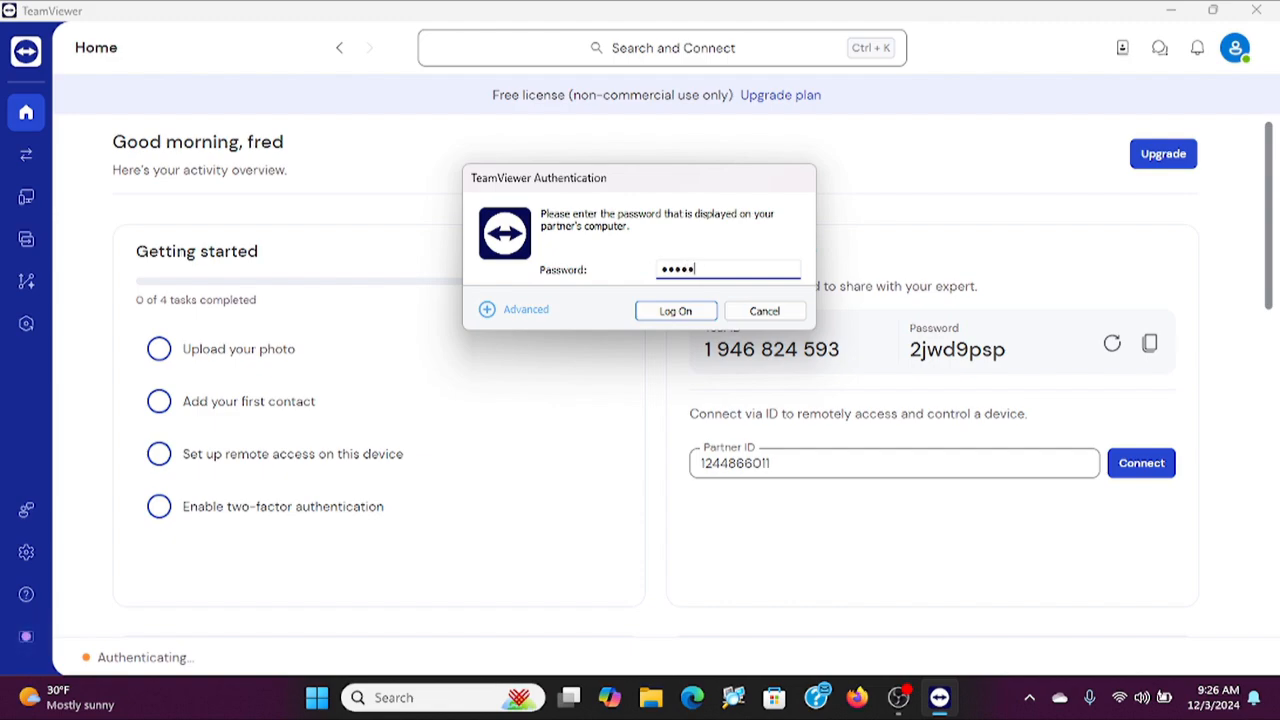
type("•")
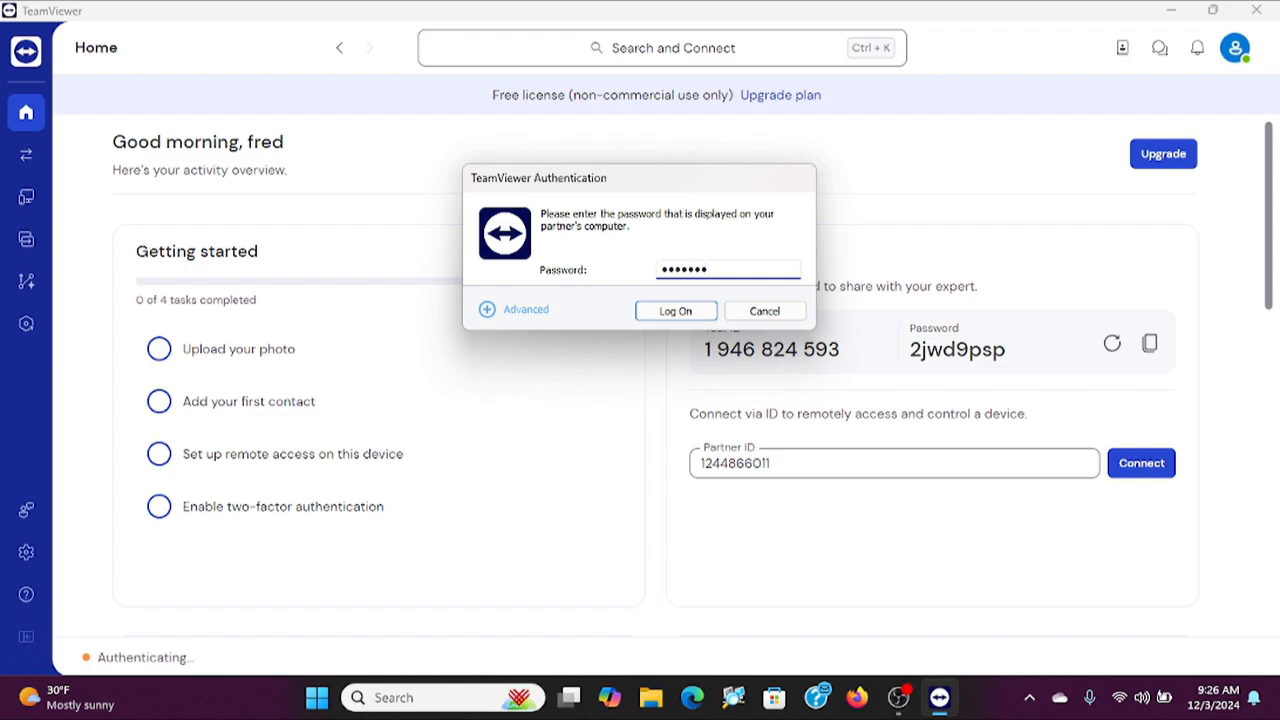
left_click(676, 312)
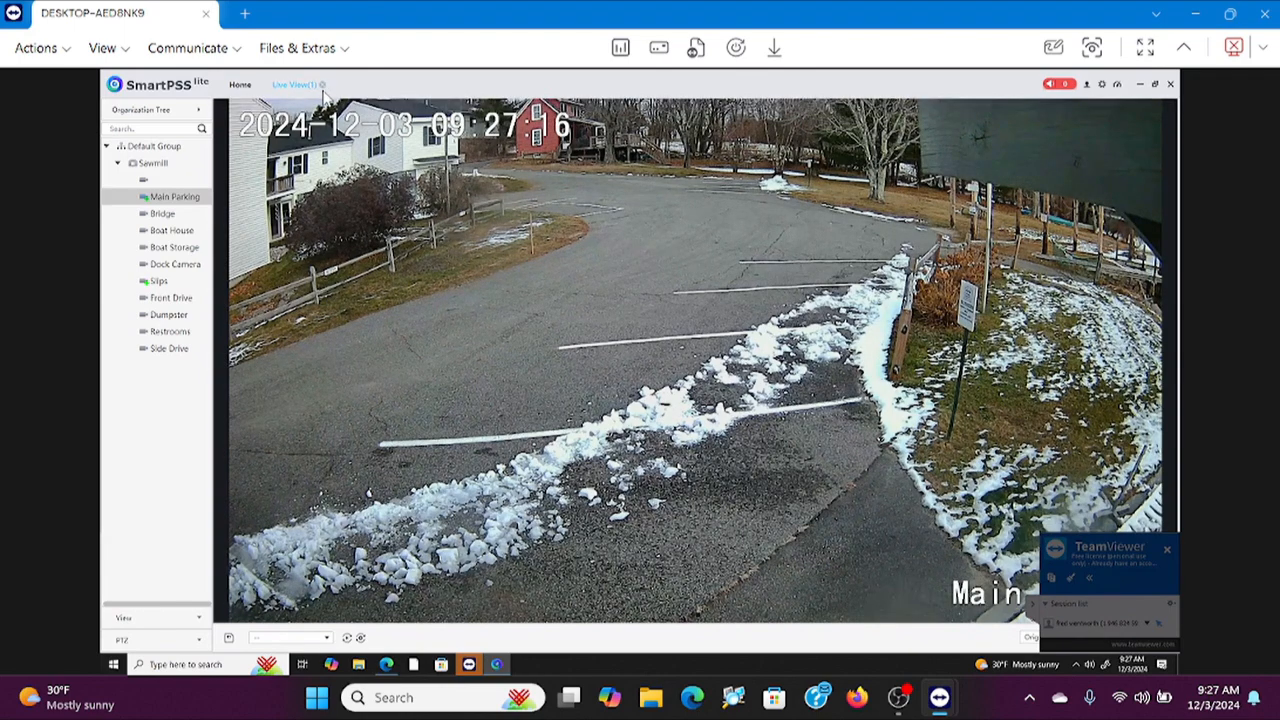
Return to the remote SmartPSS home page and open the Playback view.
left_click(240, 84)
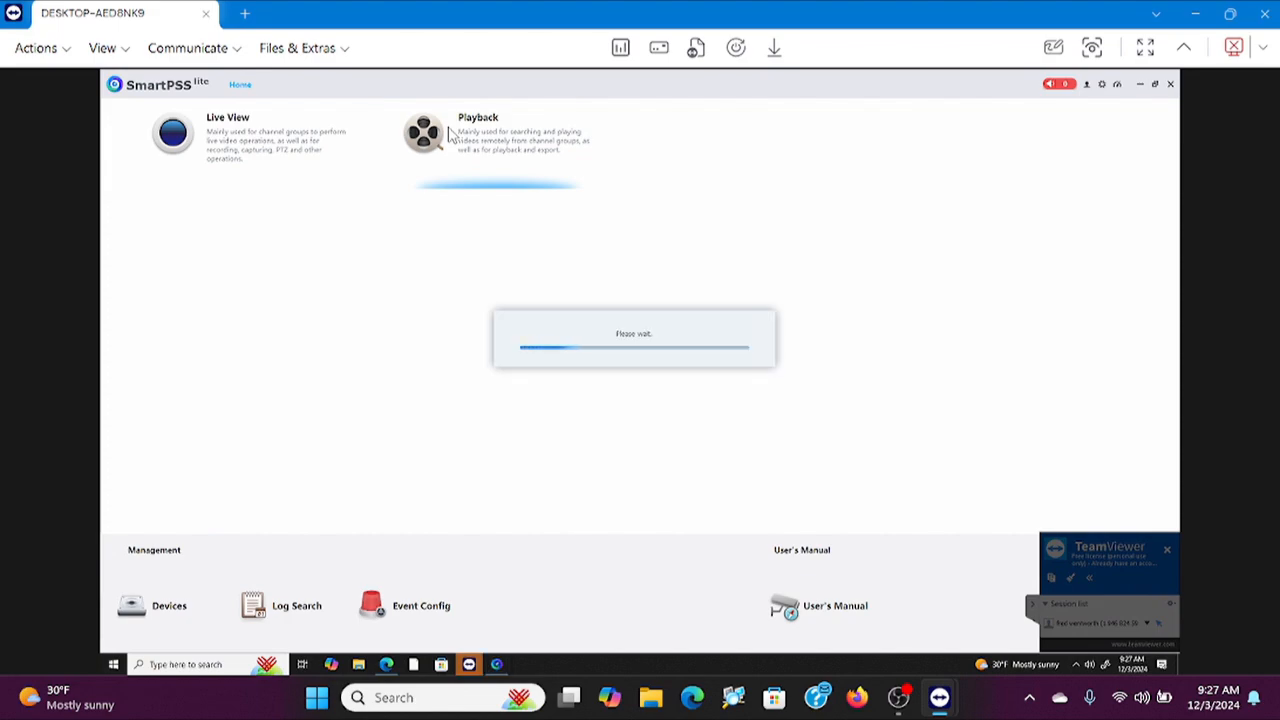
left_click(424, 132)
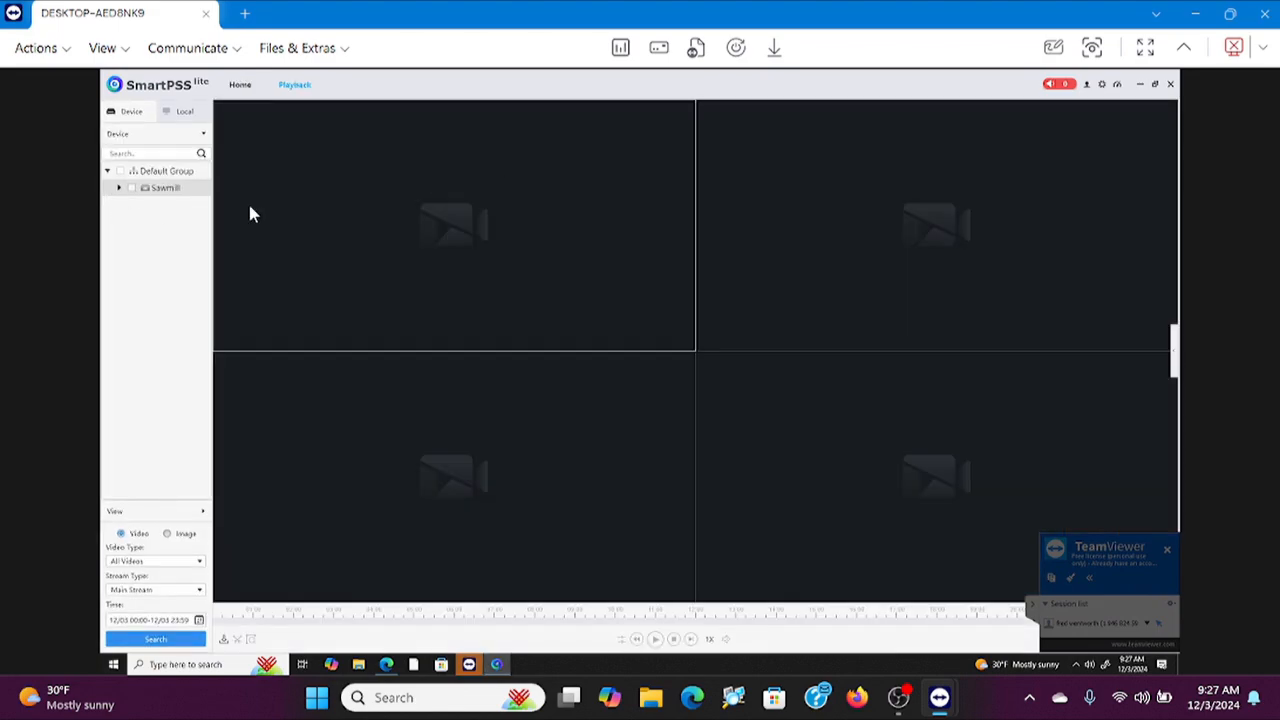